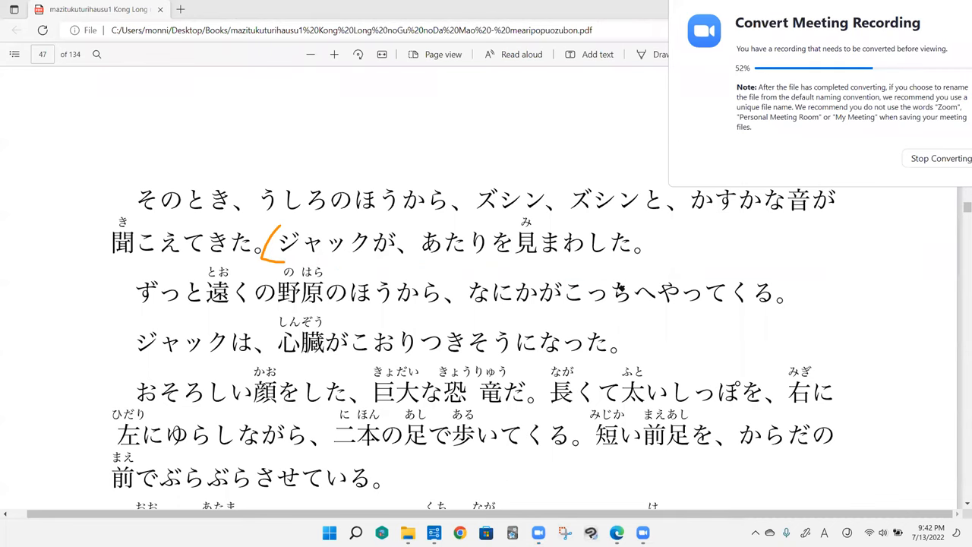
pyautogui.moveTo(592, 323)
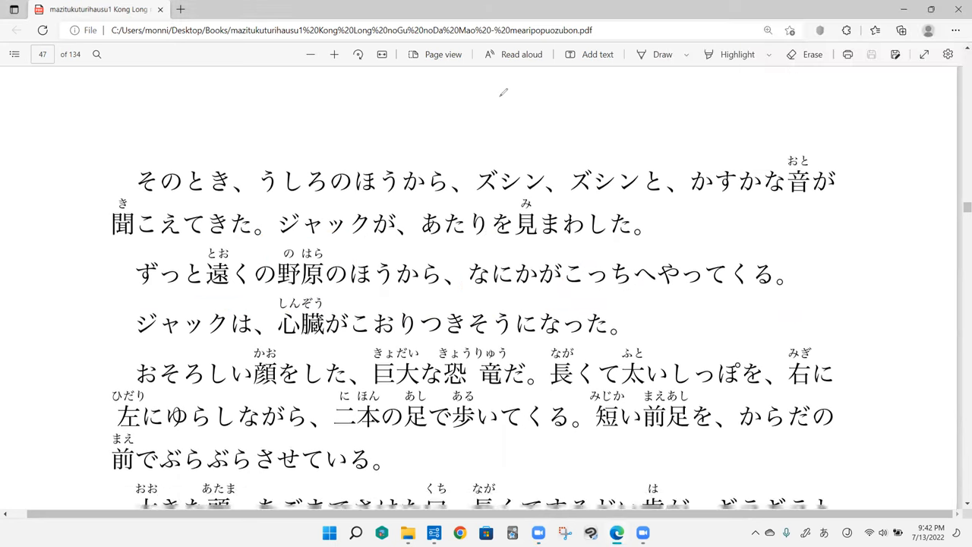
pyautogui.scroll(-3)
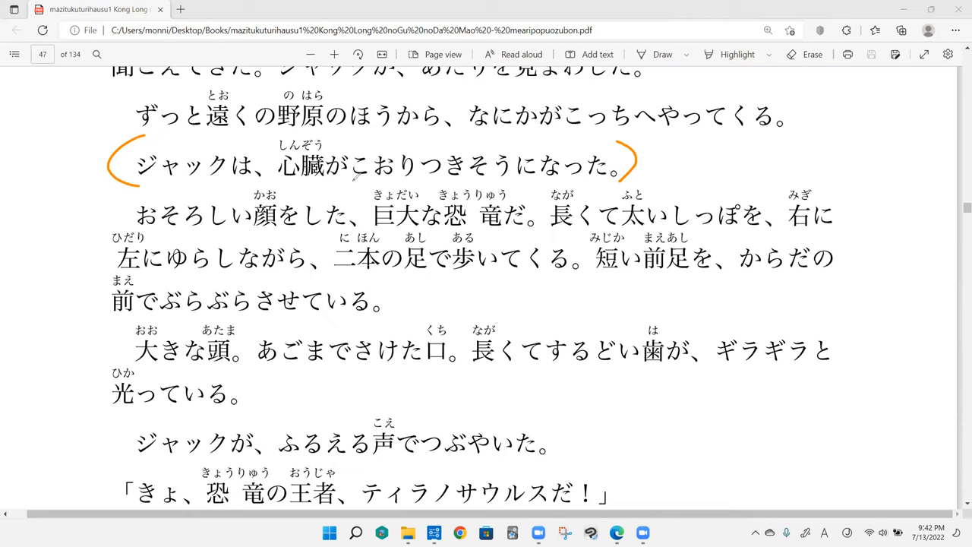
pyautogui.moveTo(428, 189)
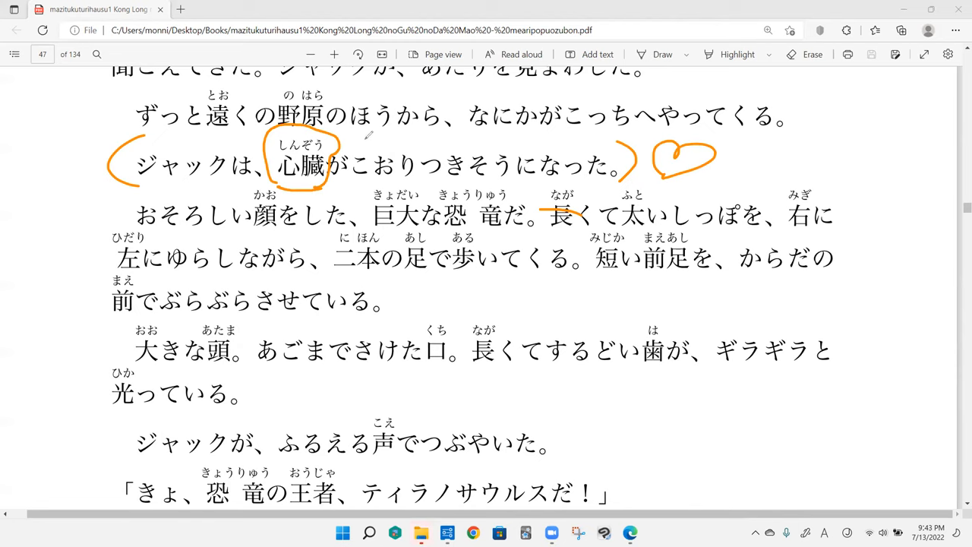
pyautogui.moveTo(360, 141); pyautogui.dragTo(471, 129)
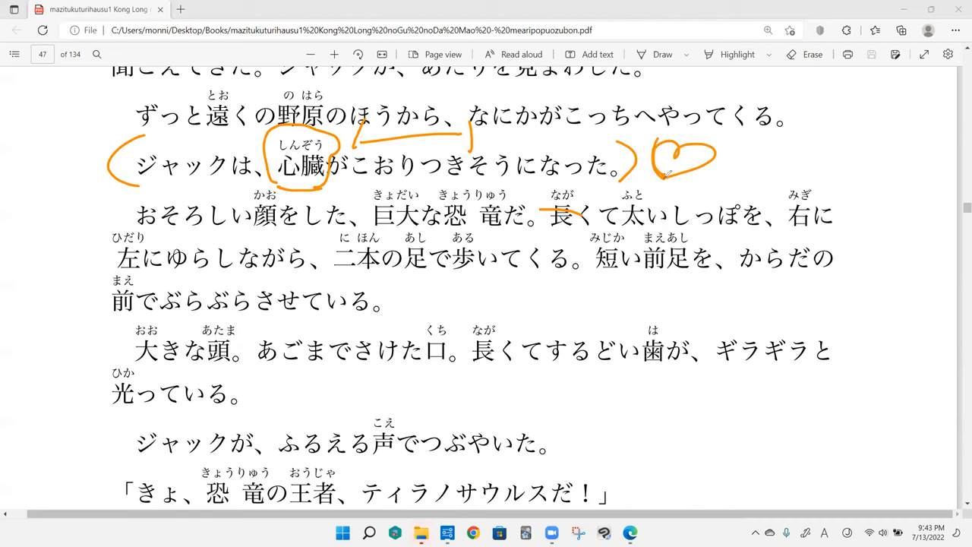
pyautogui.moveTo(649, 170); pyautogui.dragTo(710, 163)
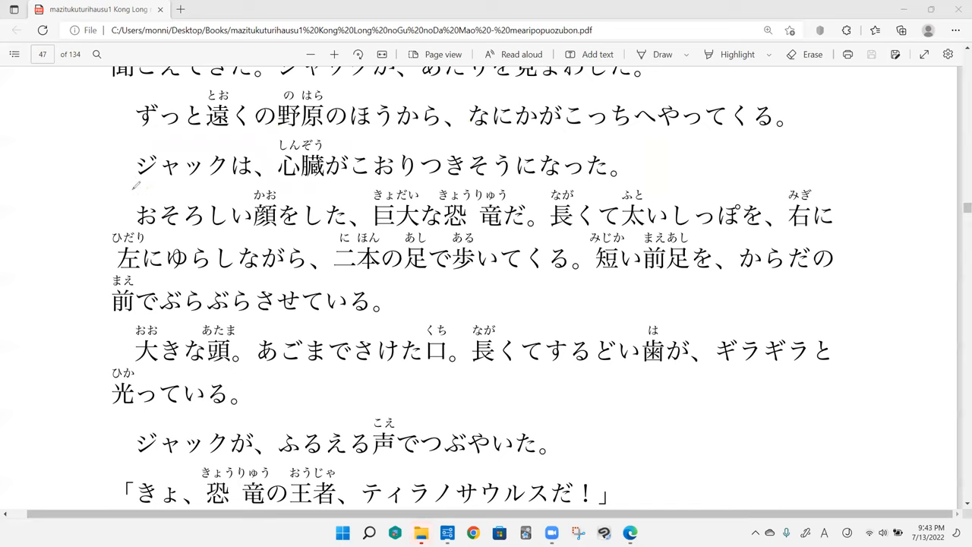
# - Bracket the おそろしい顔 paragraph, box 長くて太い, circle しっぽ, and sketch an upper-right dinosaur
pyautogui.moveTo(141, 189); pyautogui.dragTo(114, 228)
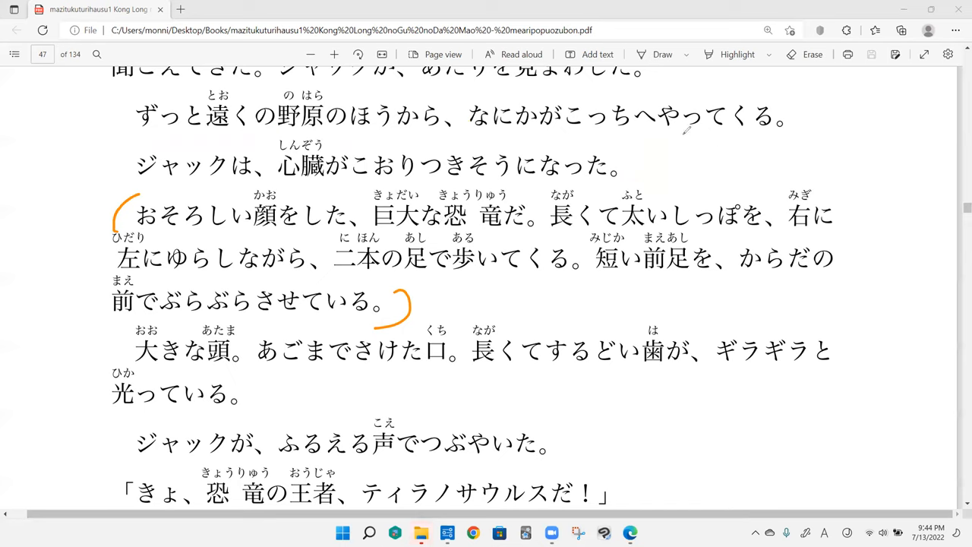
pyautogui.moveTo(691, 242)
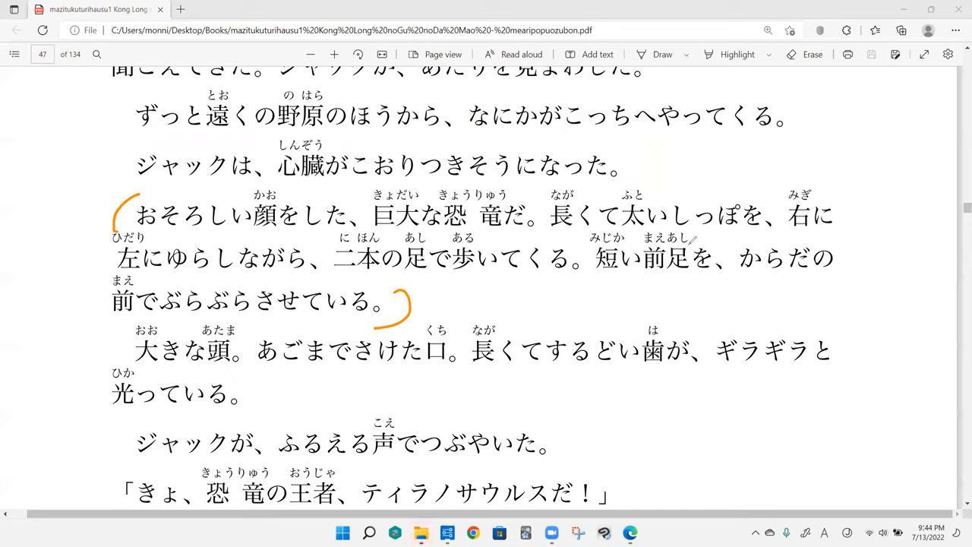
pyautogui.moveTo(672, 228); pyautogui.dragTo(737, 240)
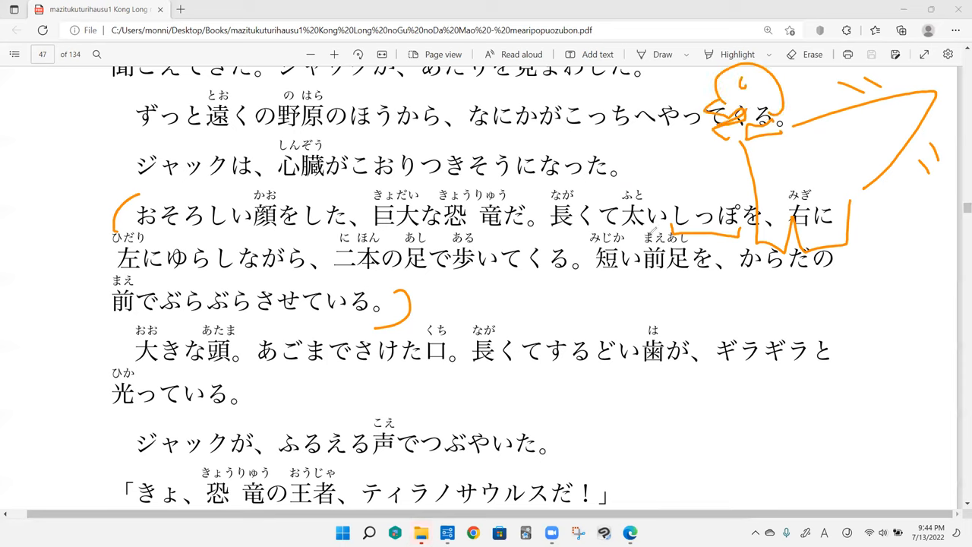
pyautogui.moveTo(508, 95)
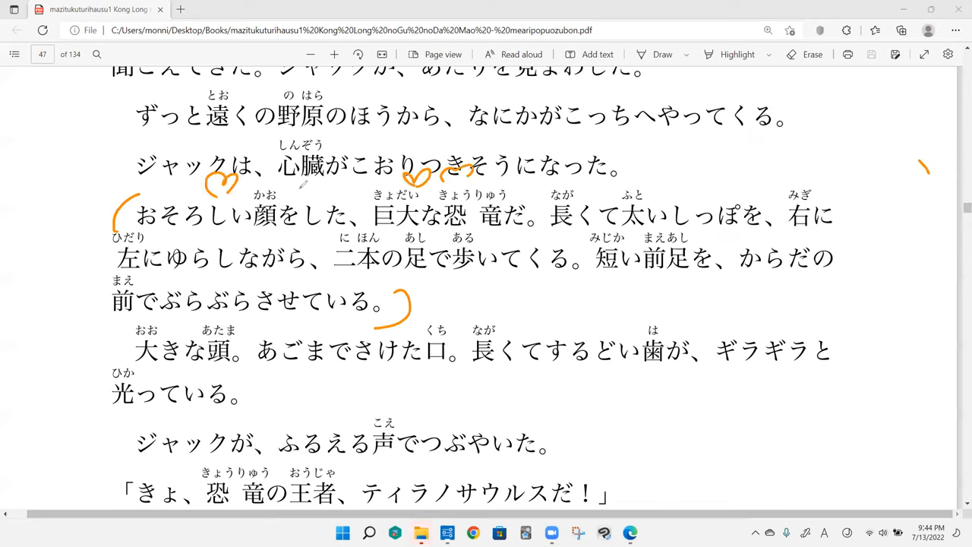
pyautogui.moveTo(296, 189); pyautogui.dragTo(308, 182)
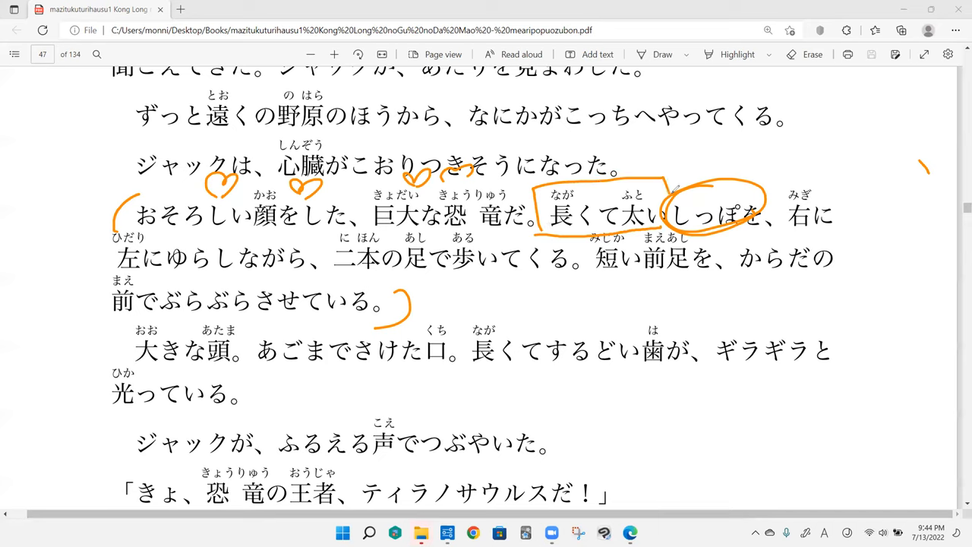
pyautogui.moveTo(824, 113); pyautogui.dragTo(892, 99)
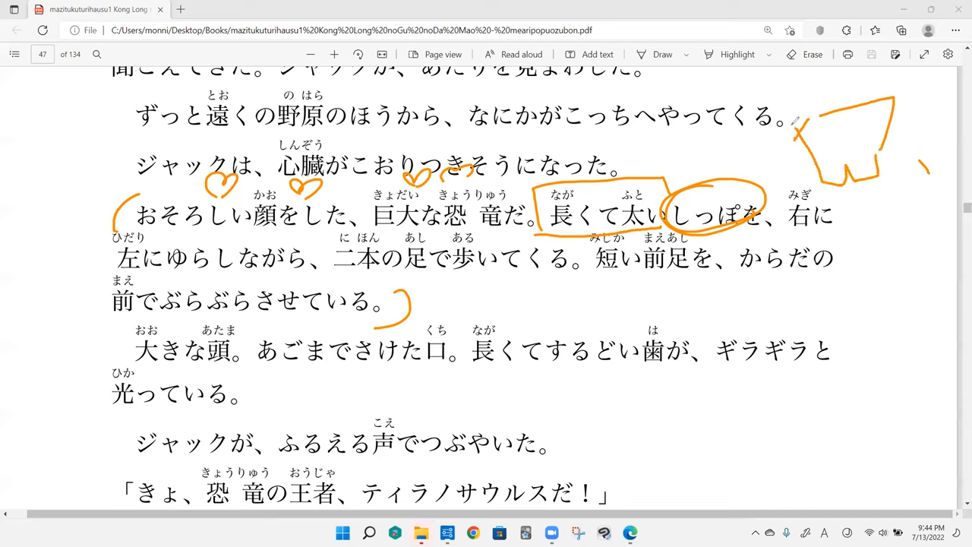
# - Add hearts and a bracket along the next line, then underline 前足
pyautogui.moveTo(771, 114); pyautogui.dragTo(816, 80)
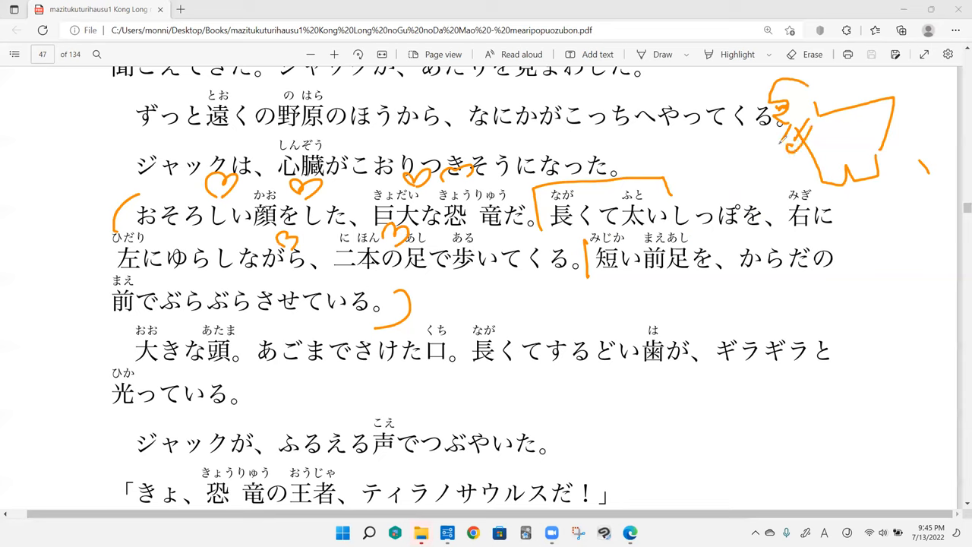
pyautogui.moveTo(646, 281); pyautogui.dragTo(683, 281)
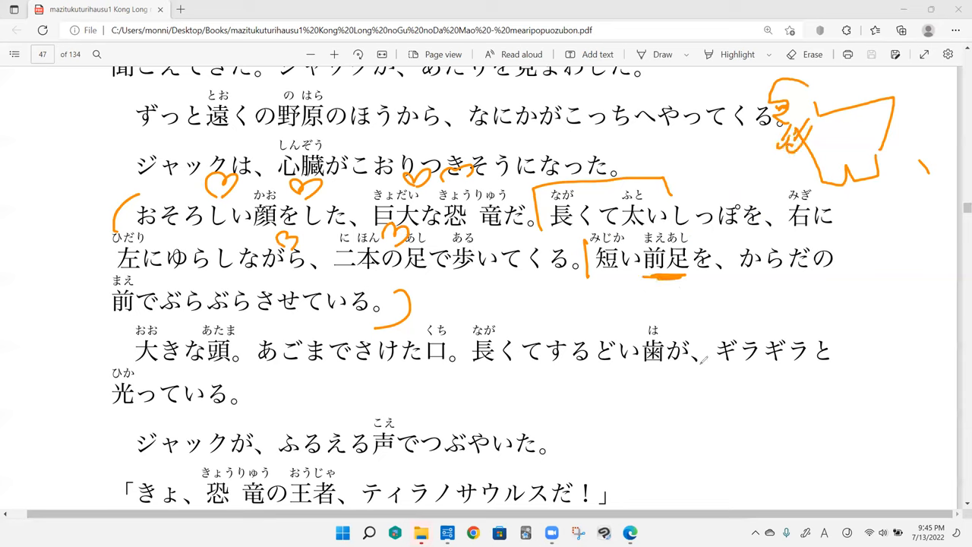
pyautogui.moveTo(668, 323)
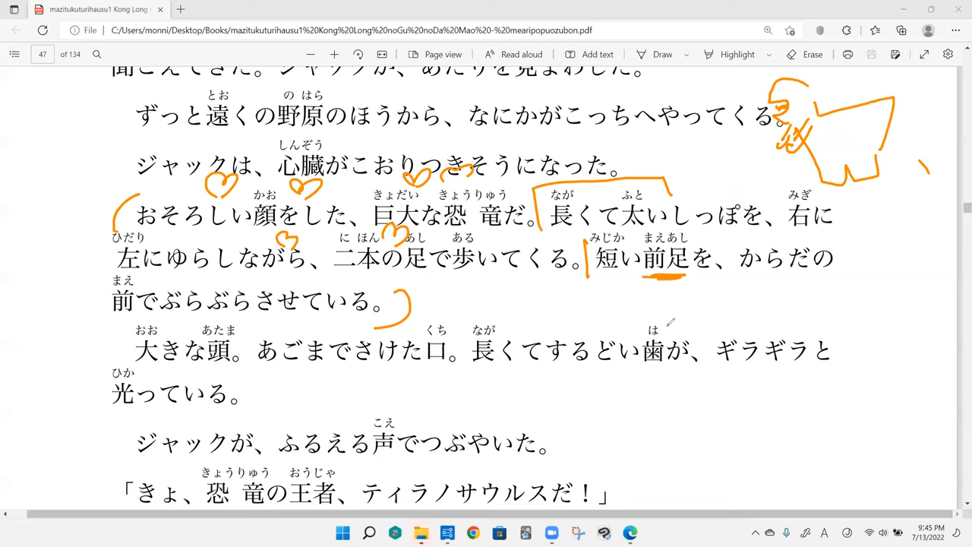
pyautogui.moveTo(668, 319)
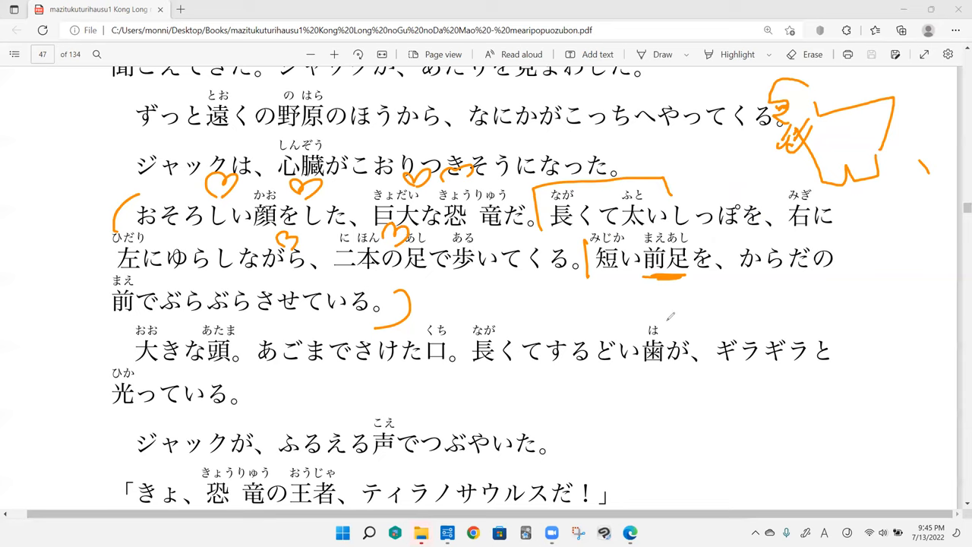
pyautogui.moveTo(672, 315)
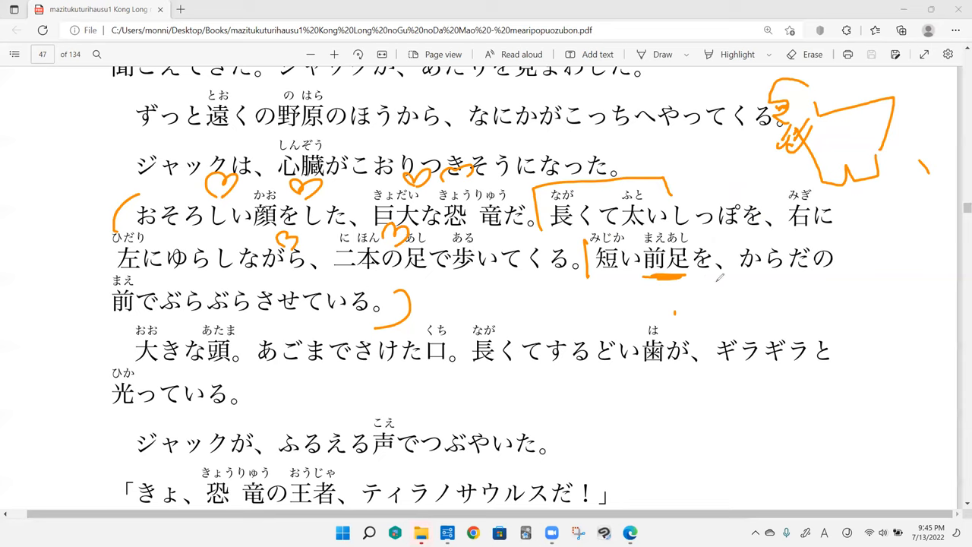
pyautogui.moveTo(269, 275)
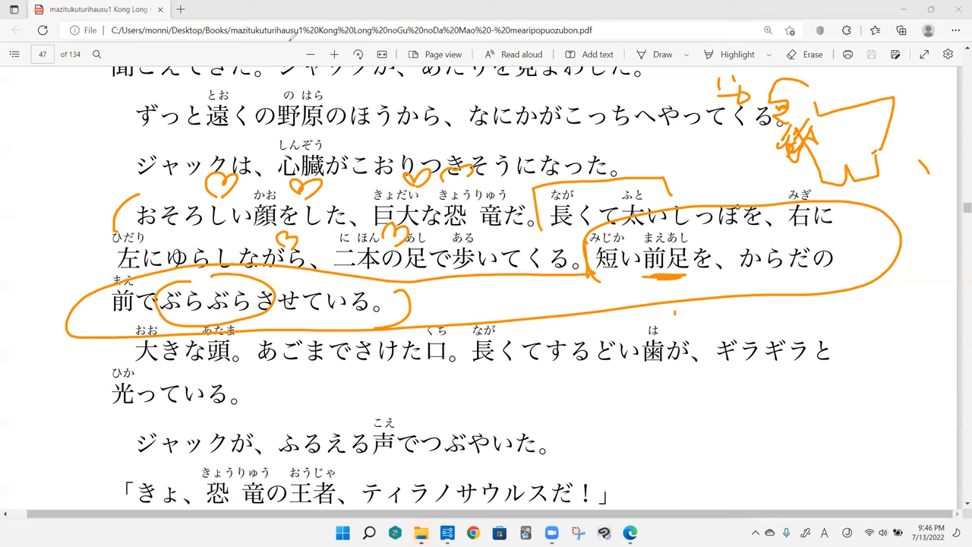
# - Underline するどい and draw a zigzag-filled box doodle below the big loop
pyautogui.scroll(-3)
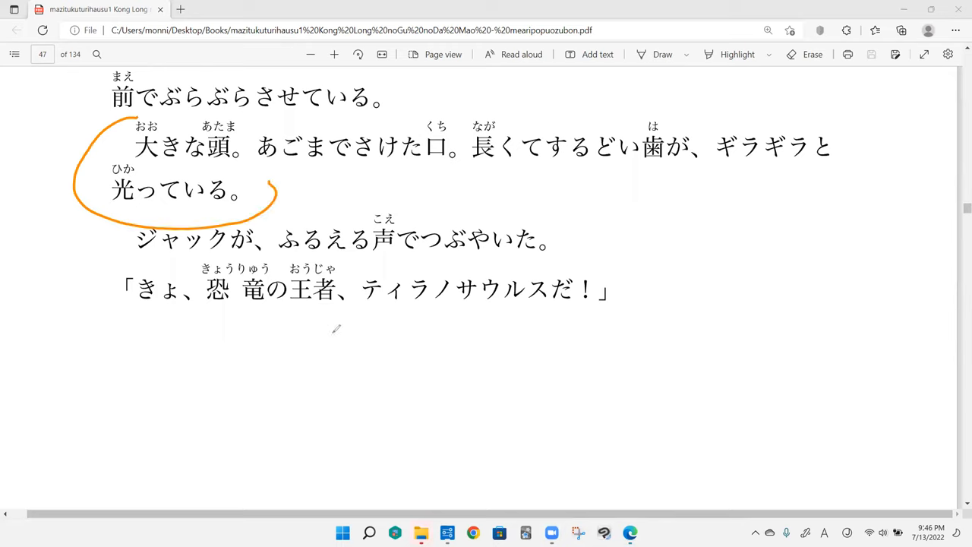
pyautogui.moveTo(300, 180)
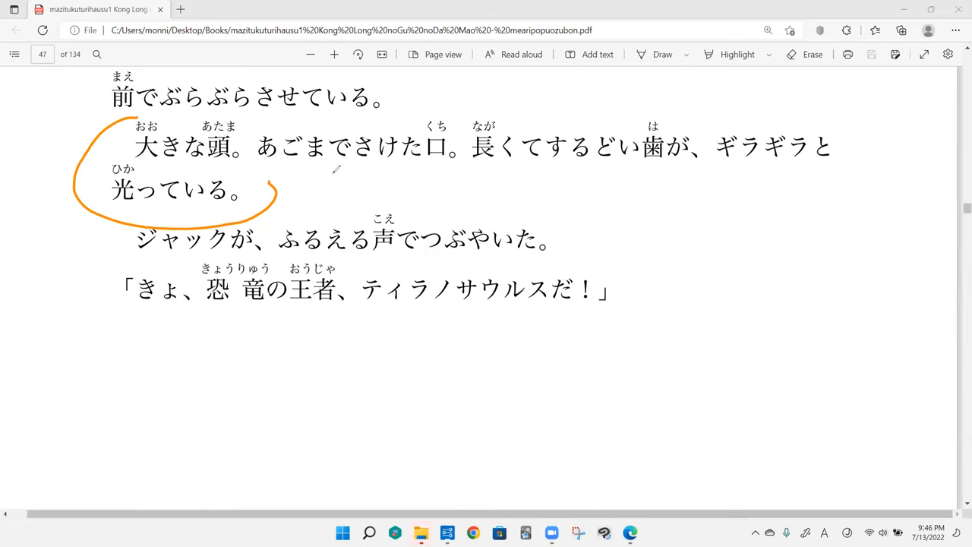
pyautogui.moveTo(686, 241)
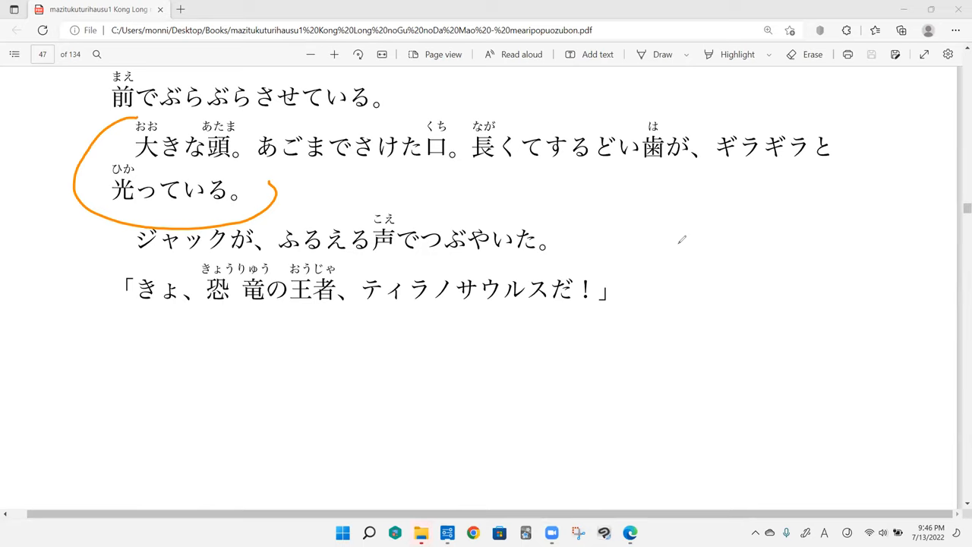
pyautogui.moveTo(571, 175)
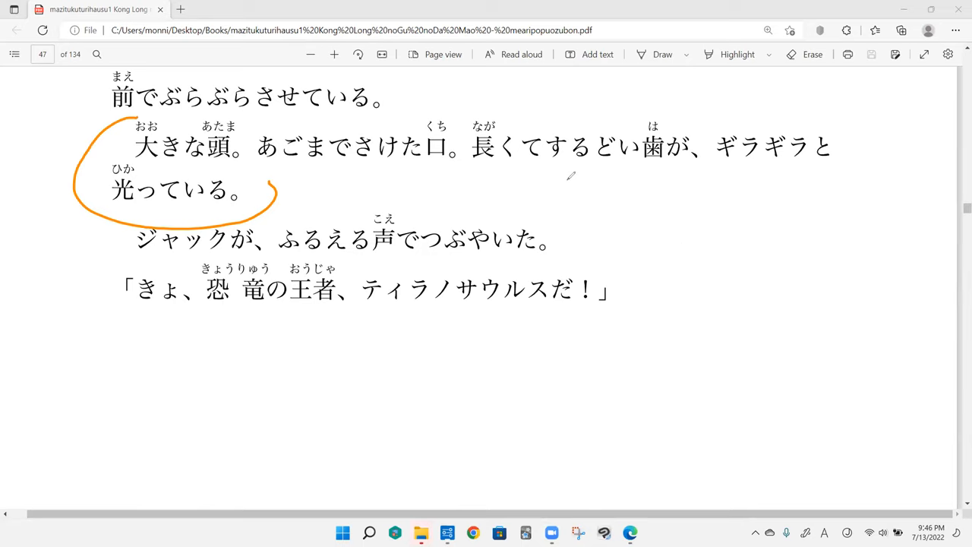
pyautogui.moveTo(546, 156); pyautogui.dragTo(631, 169)
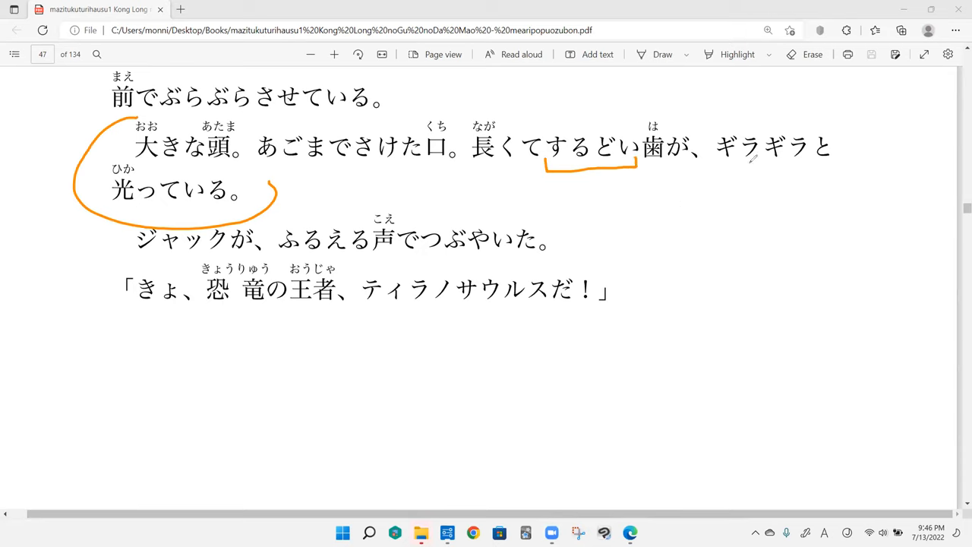
pyautogui.moveTo(676, 318)
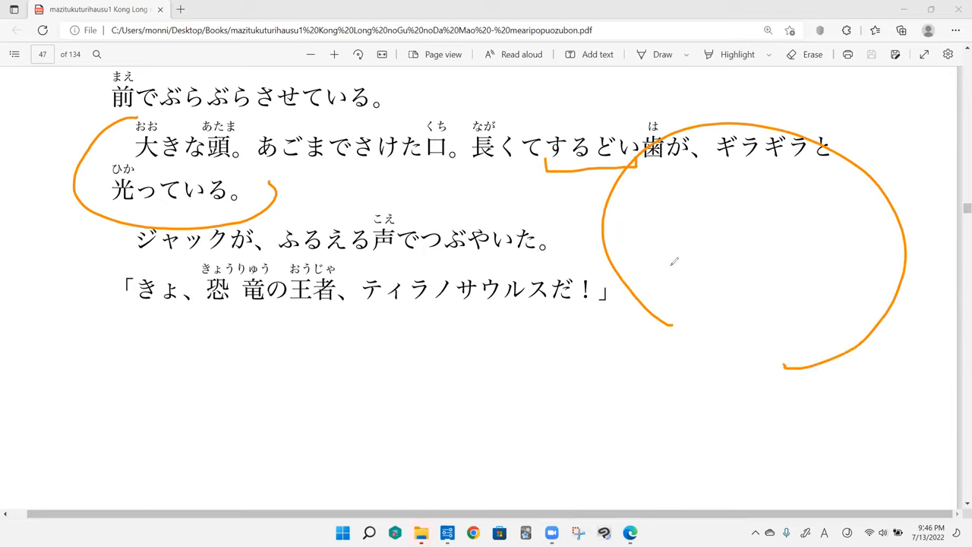
pyautogui.moveTo(661, 266); pyautogui.dragTo(759, 440)
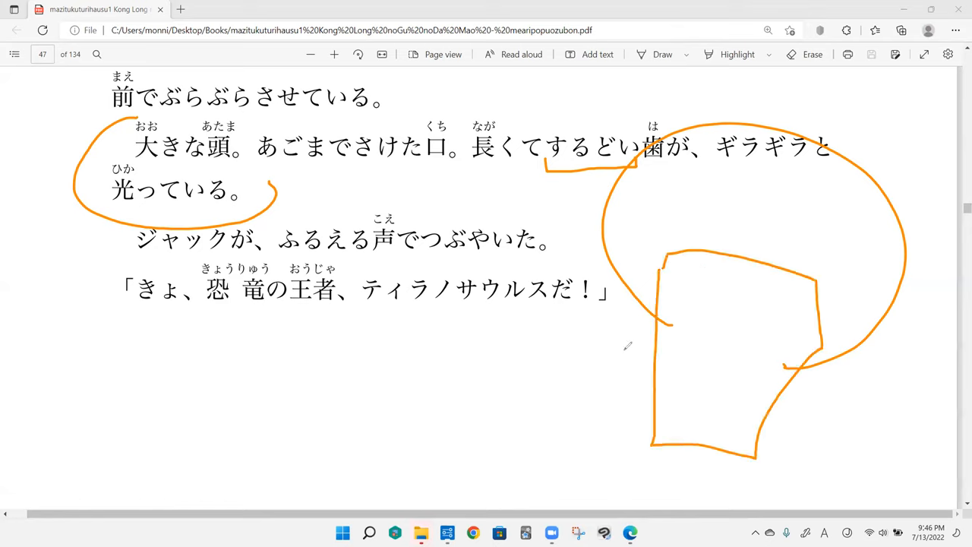
pyautogui.moveTo(711, 392)
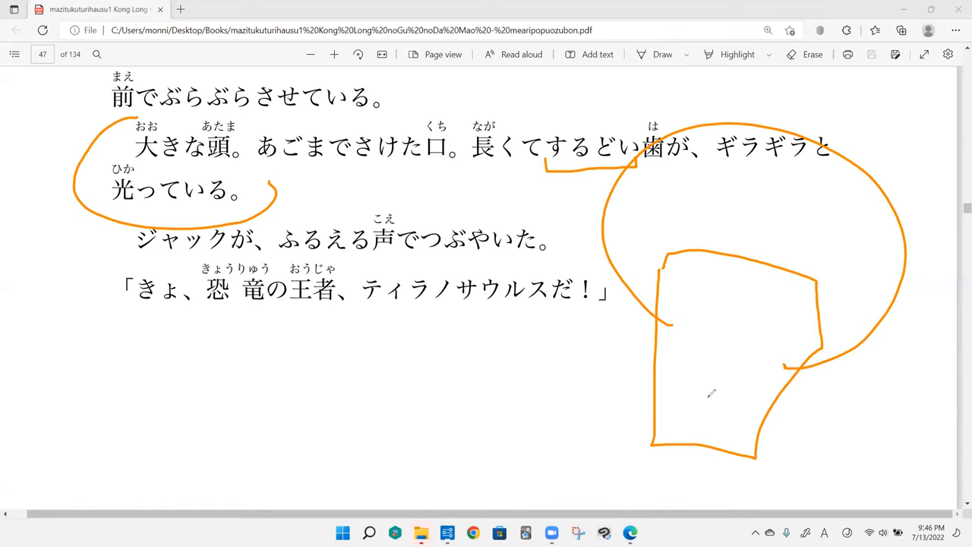
pyautogui.moveTo(293, 169); pyautogui.dragTo(448, 161)
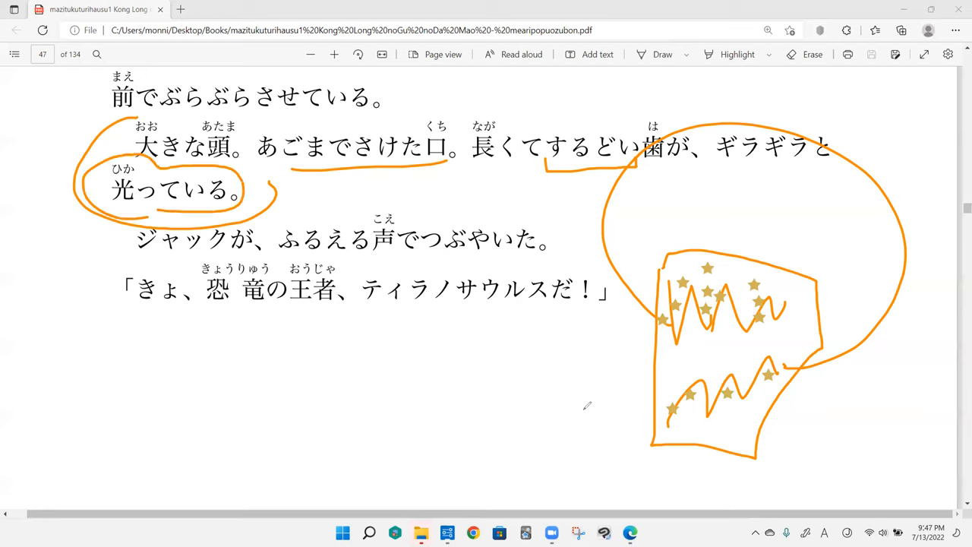
pyautogui.moveTo(512, 100)
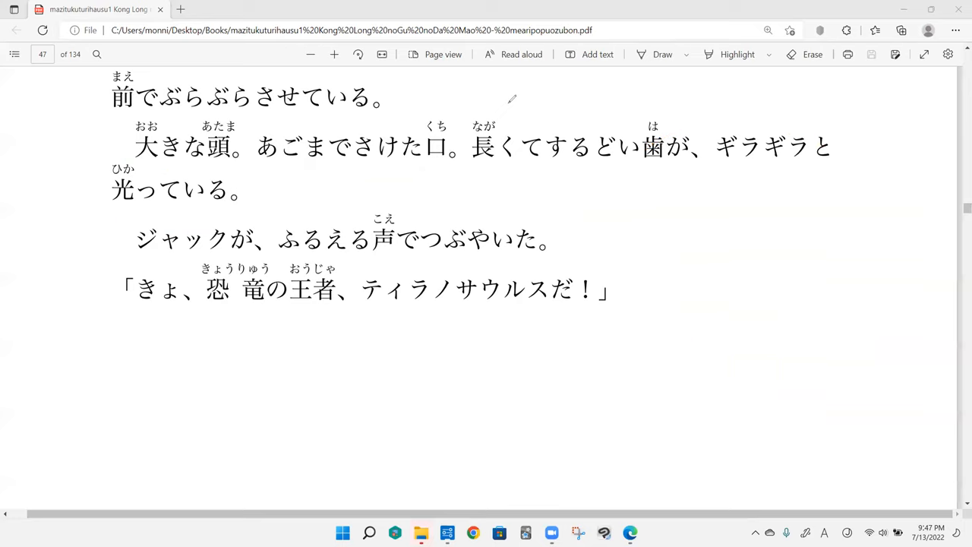
pyautogui.moveTo(139, 218)
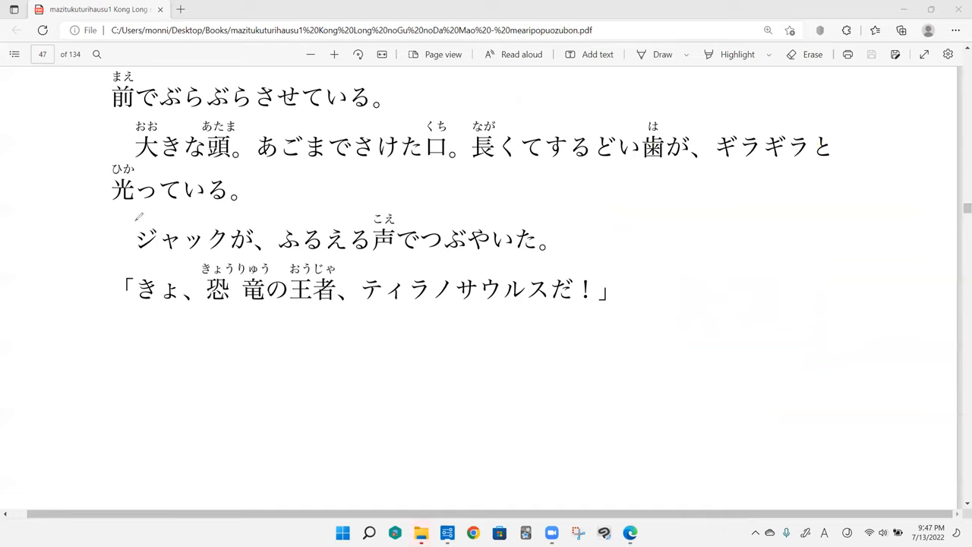
# - Undo the trial bracket and margin box, then bracket Jack's trembling-voice sentence
pyautogui.moveTo(140, 220); pyautogui.dragTo(133, 262)
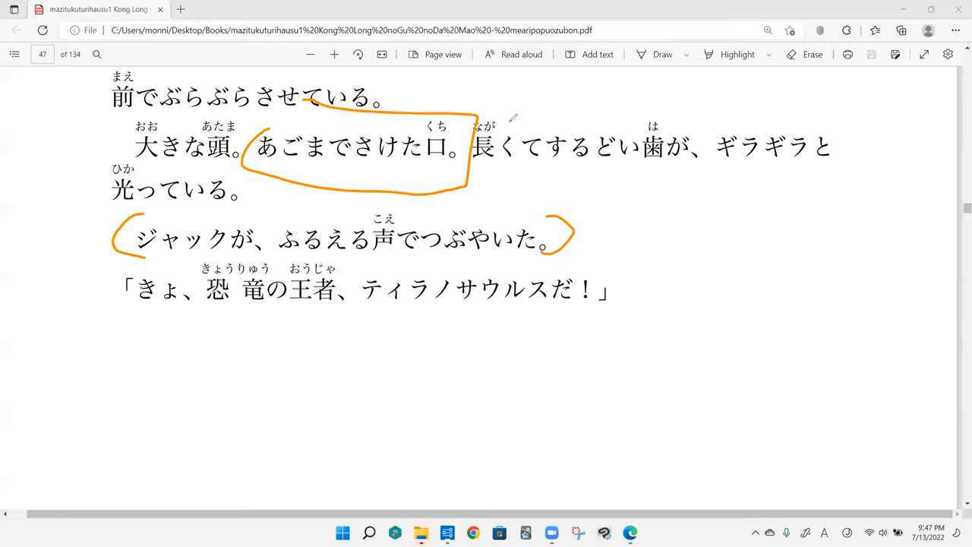
pyautogui.moveTo(767, 209); pyautogui.dragTo(786, 281)
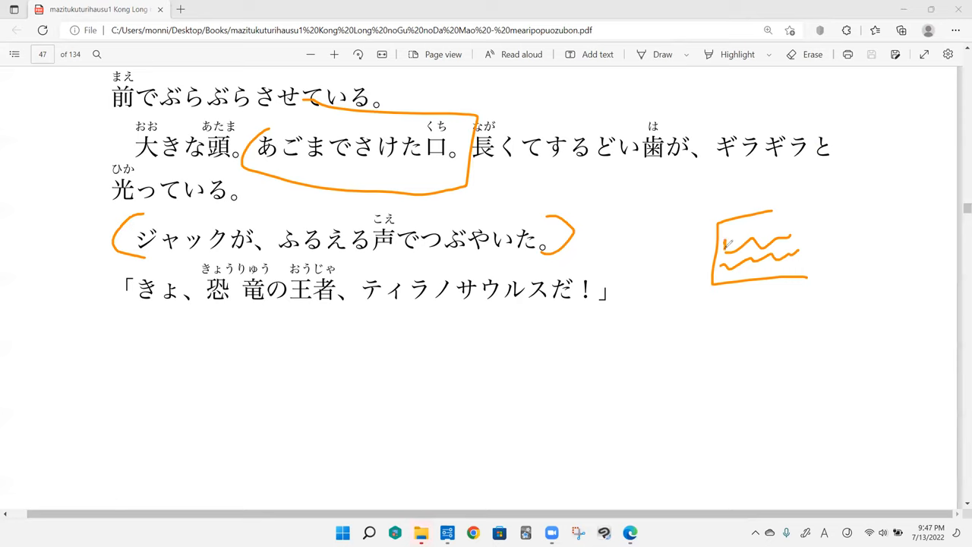
pyautogui.moveTo(723, 241)
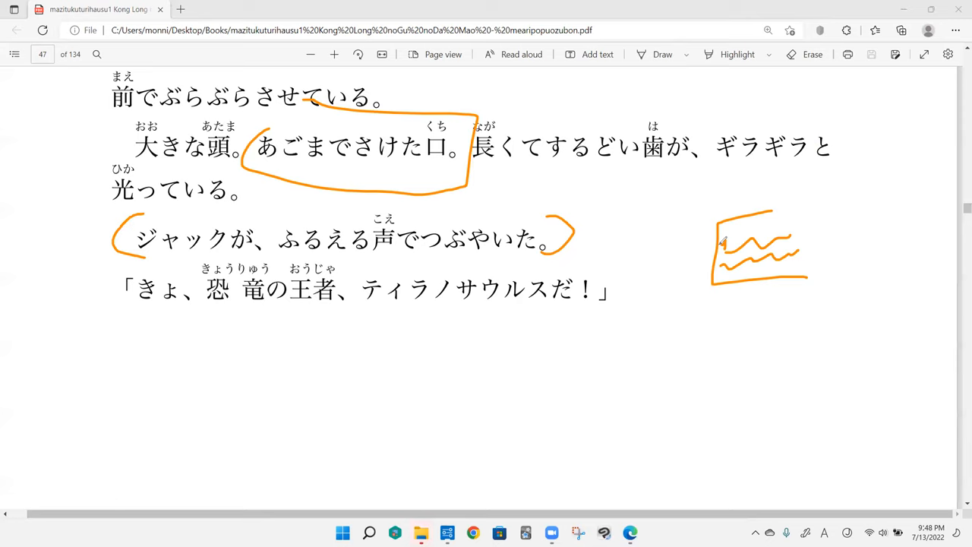
pyautogui.moveTo(642, 190)
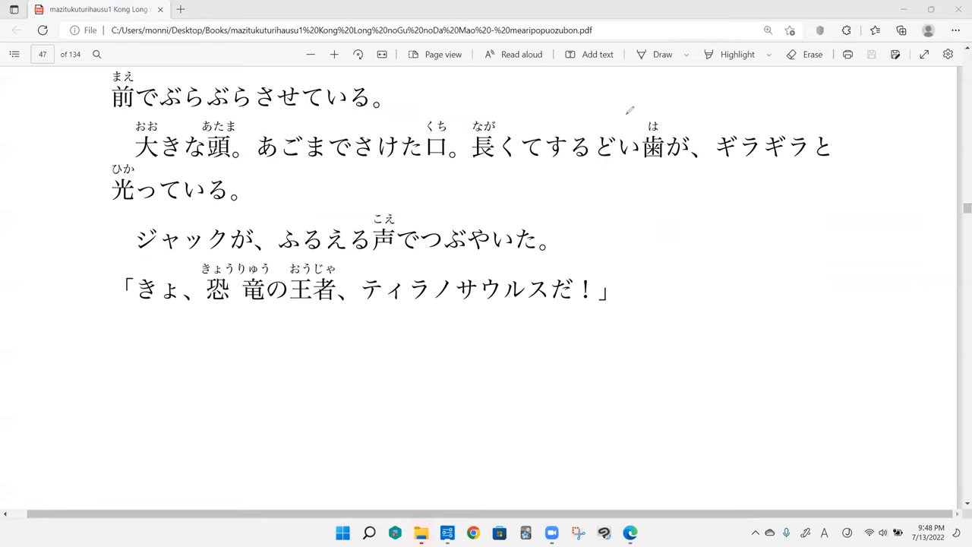
pyautogui.moveTo(319, 199)
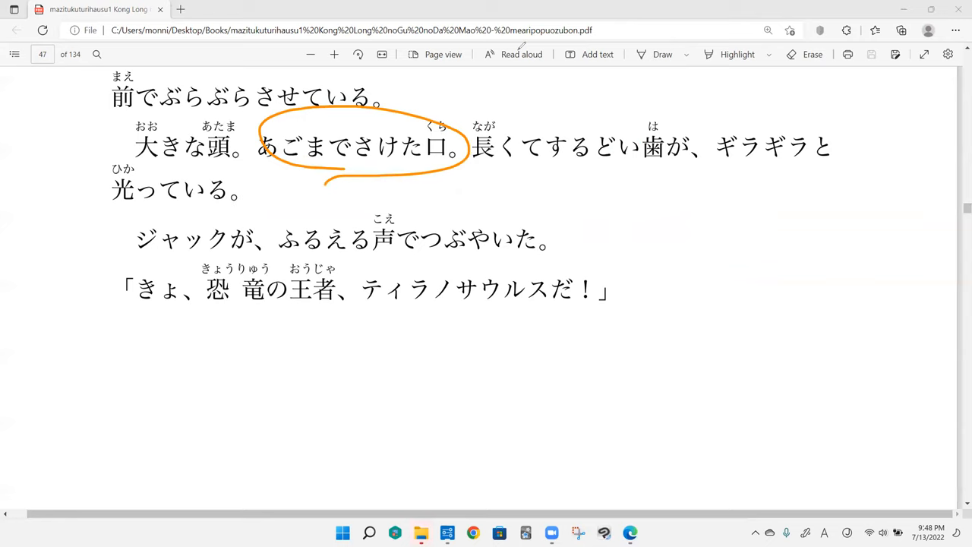
pyautogui.click(811, 54)
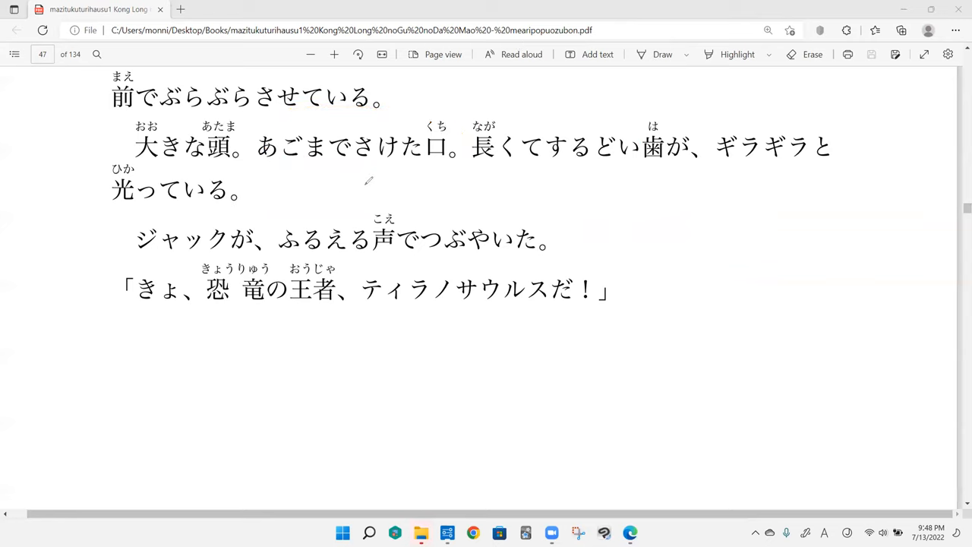
pyautogui.moveTo(129, 216); pyautogui.dragTo(118, 266)
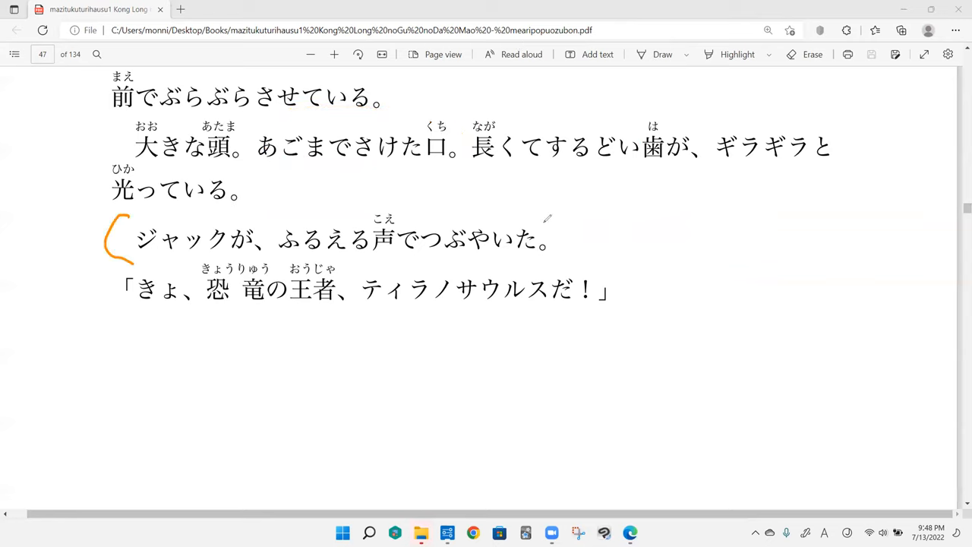
pyautogui.moveTo(562, 205); pyautogui.dragTo(555, 262)
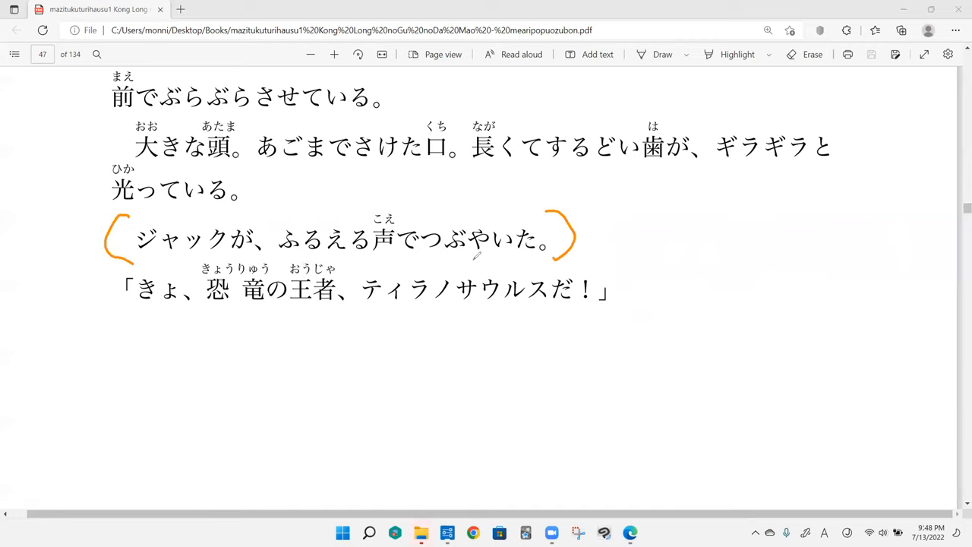
pyautogui.moveTo(633, 240)
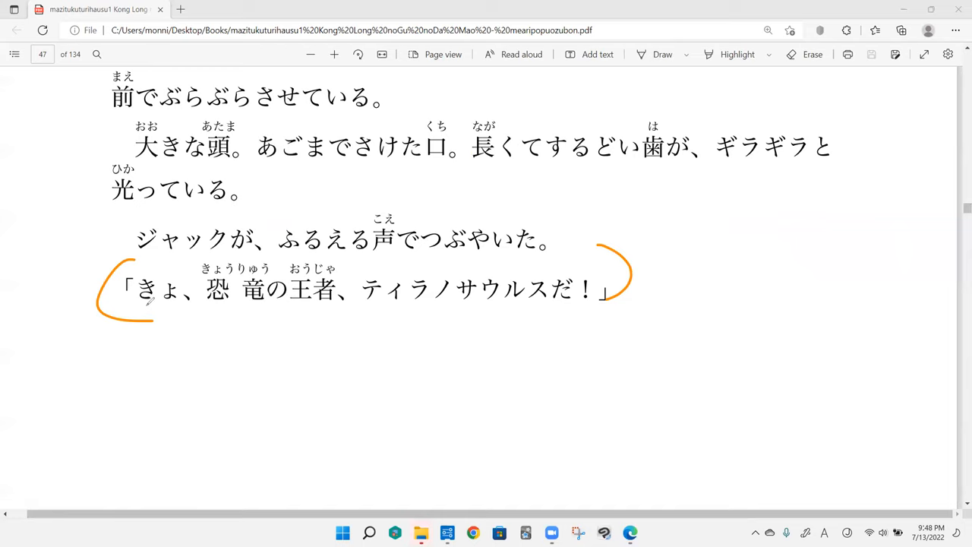
pyautogui.moveTo(140, 315); pyautogui.dragTo(202, 315)
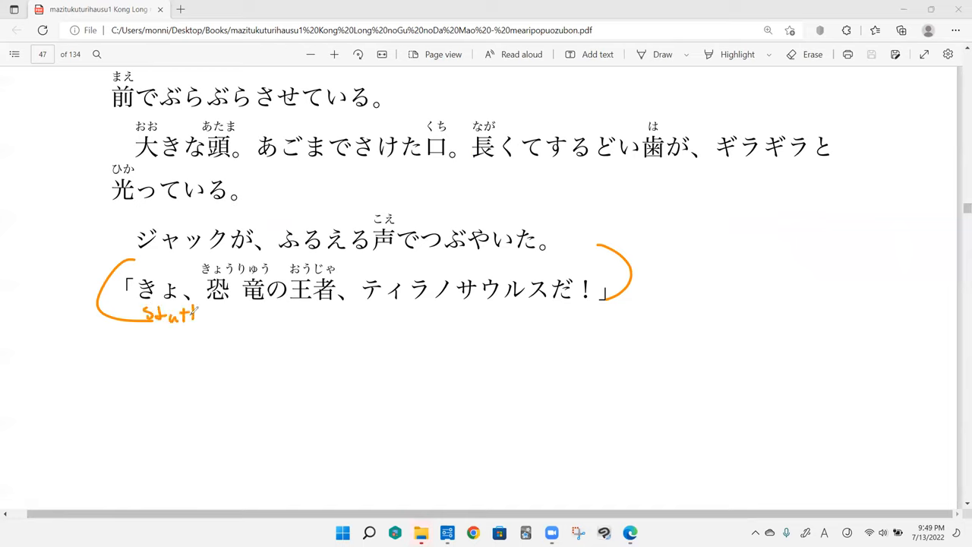
pyautogui.moveTo(194, 311); pyautogui.dragTo(228, 319)
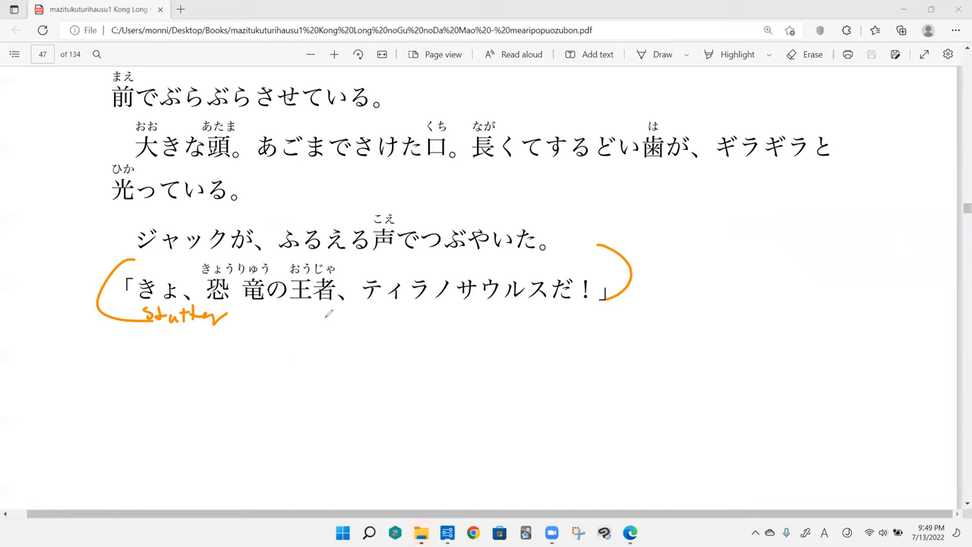
pyautogui.moveTo(370, 271)
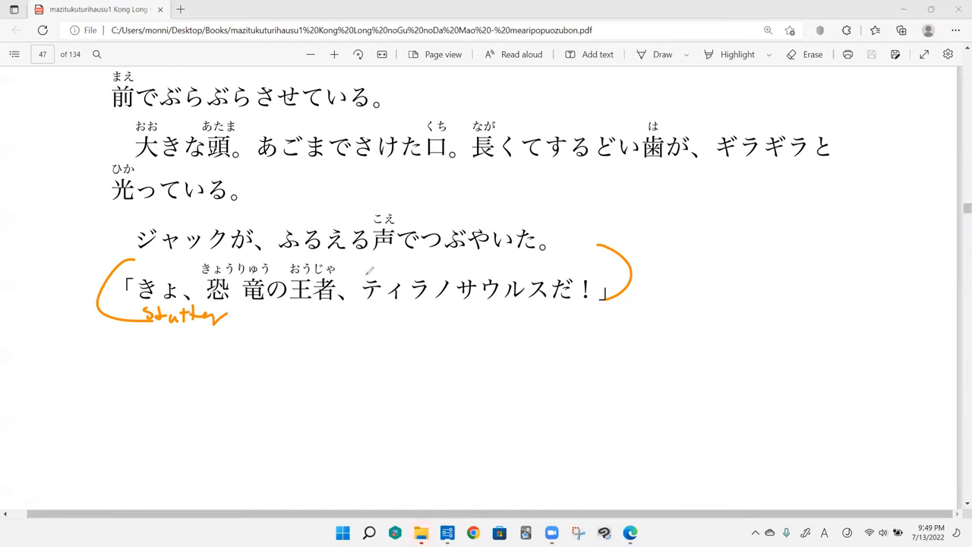
pyautogui.moveTo(410, 302)
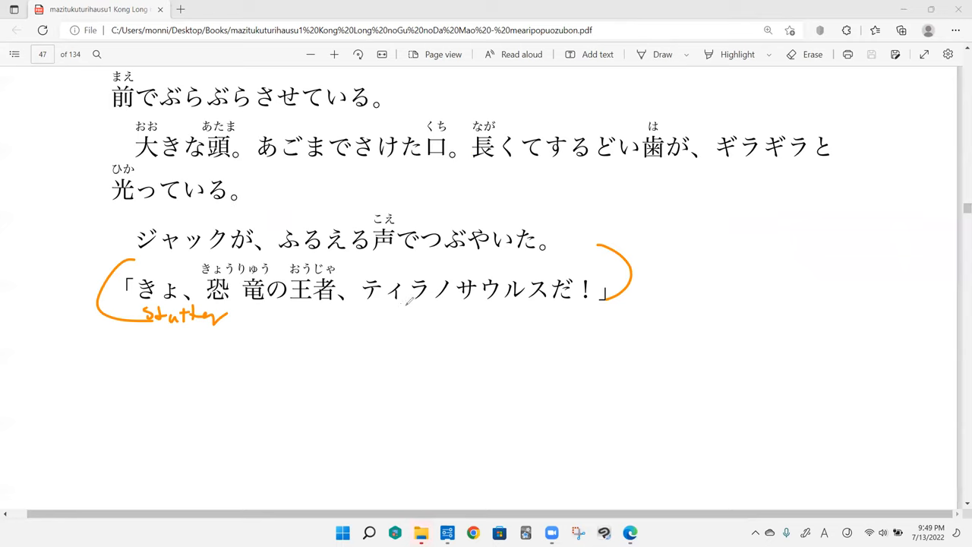
pyautogui.moveTo(477, 299)
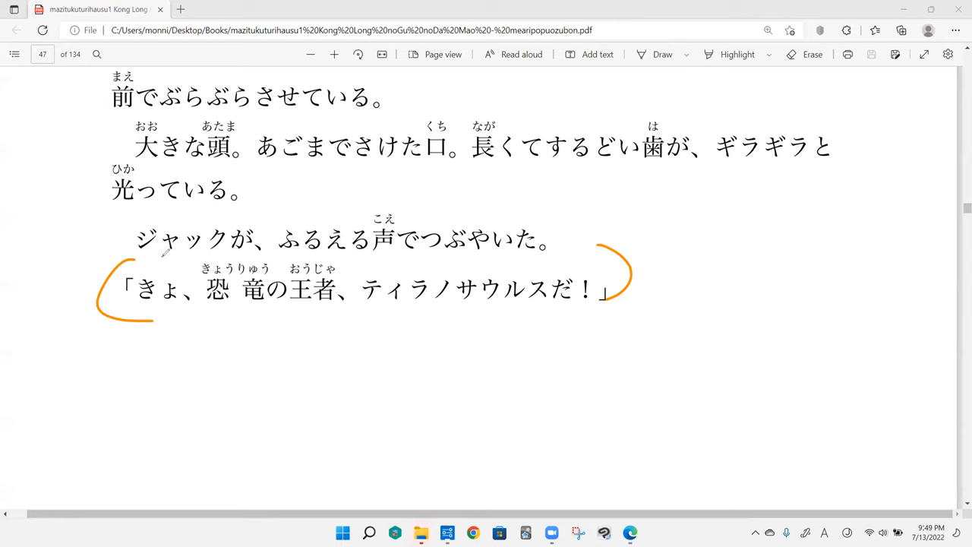
pyautogui.moveTo(133, 266); pyautogui.dragTo(152, 312)
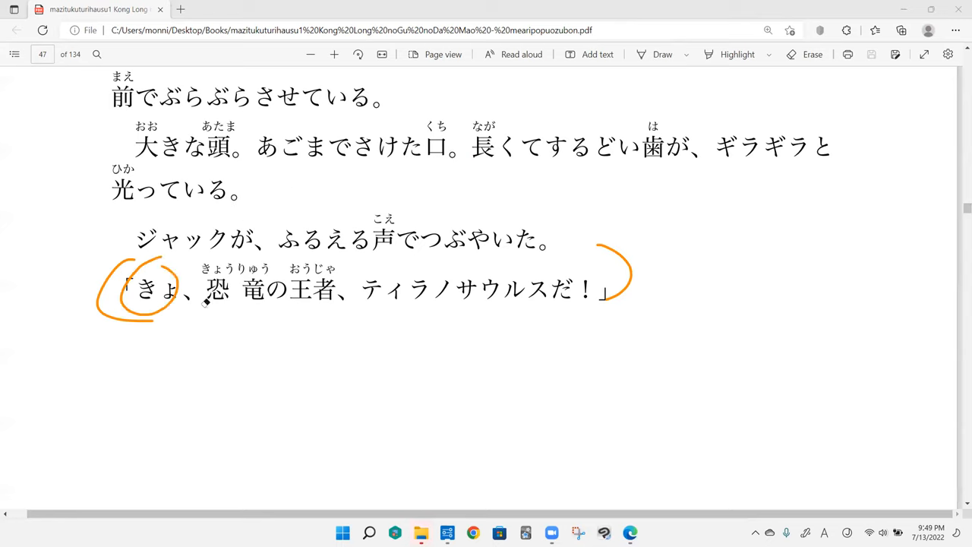
pyautogui.click(145, 293)
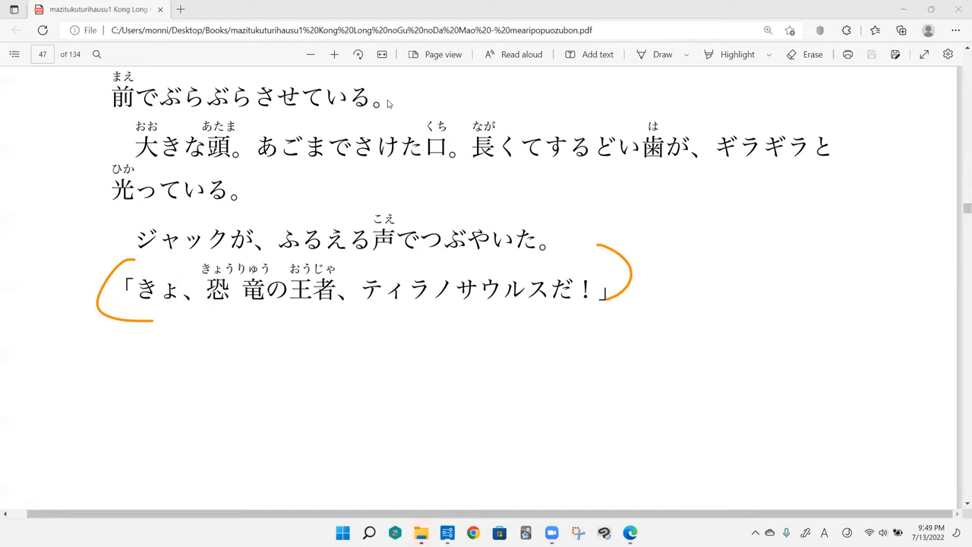
pyautogui.moveTo(389, 99)
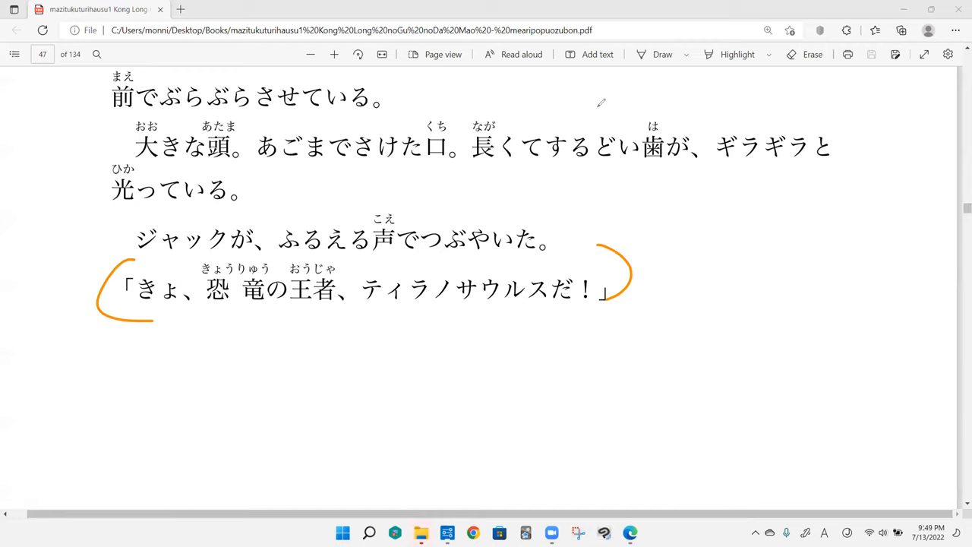
# - Underline the page 48 heading and undo it, then sketch a box beside the heading
pyautogui.scroll(-3)
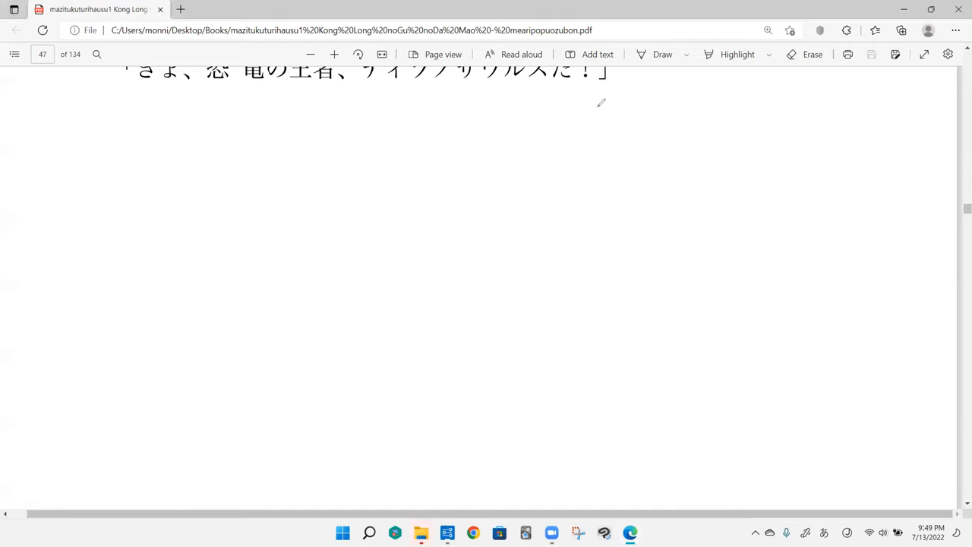
pyautogui.scroll(-3)
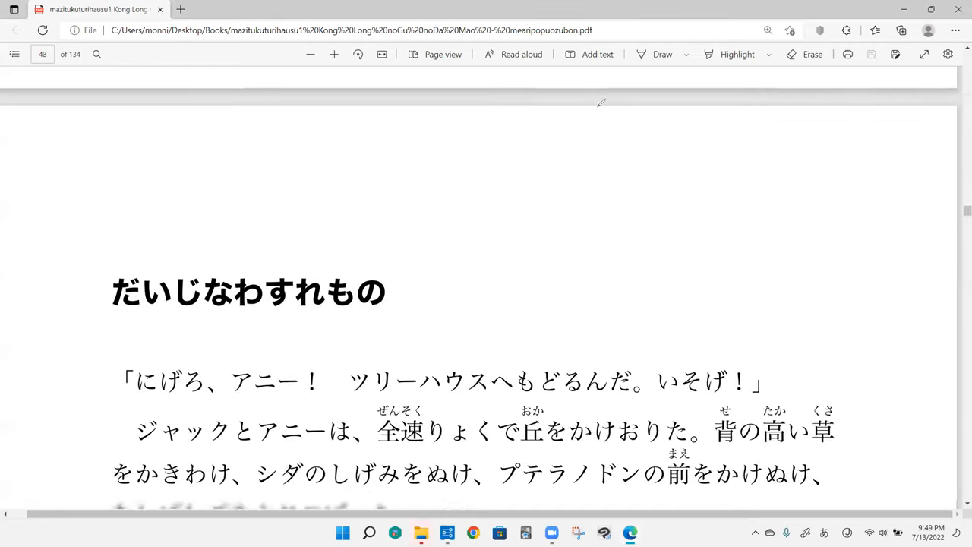
pyautogui.scroll(3)
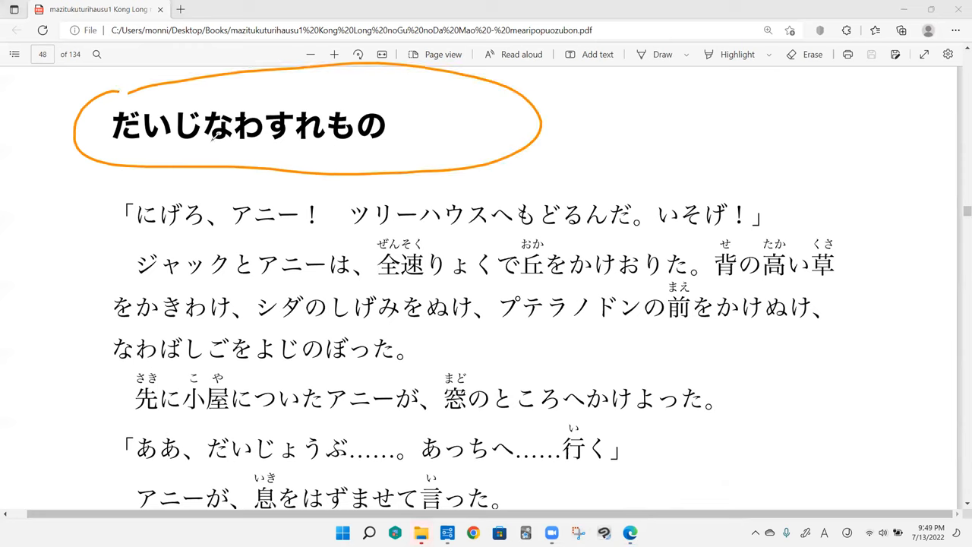
pyautogui.moveTo(114, 149); pyautogui.dragTo(205, 148)
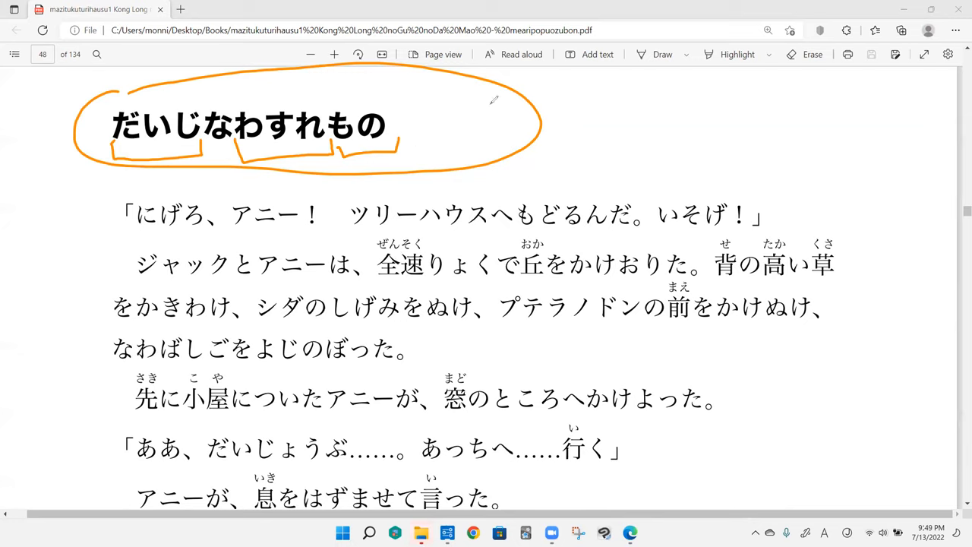
pyautogui.click(812, 54)
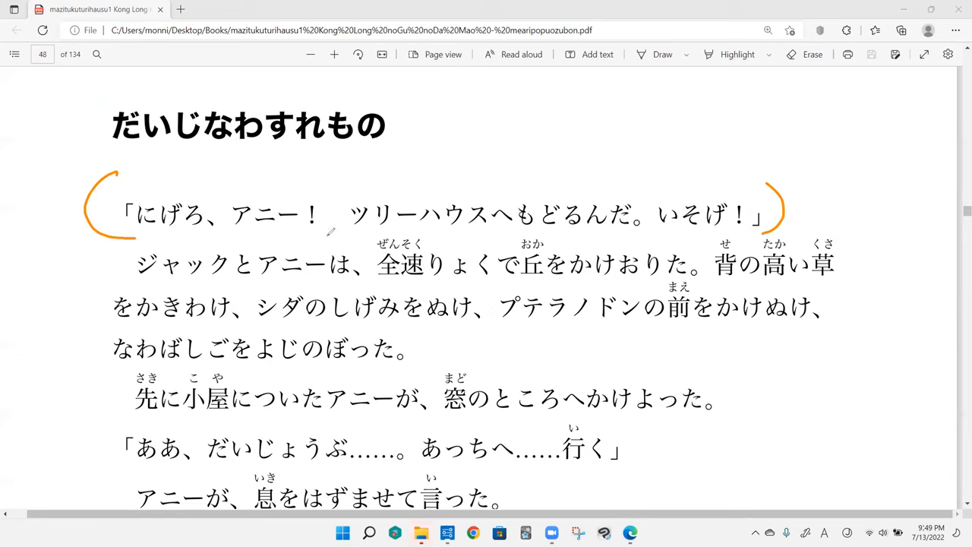
pyautogui.moveTo(415, 227)
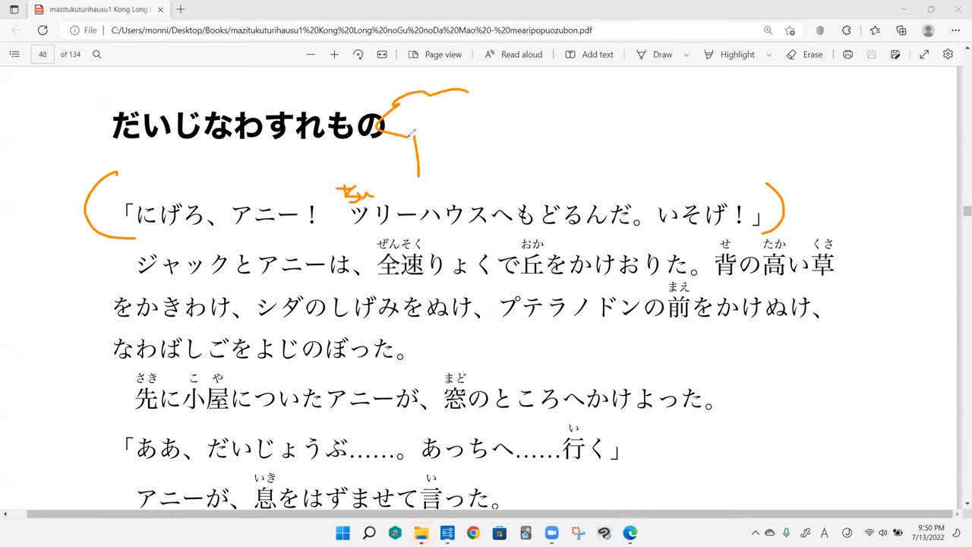
pyautogui.moveTo(410, 136); pyautogui.dragTo(471, 114)
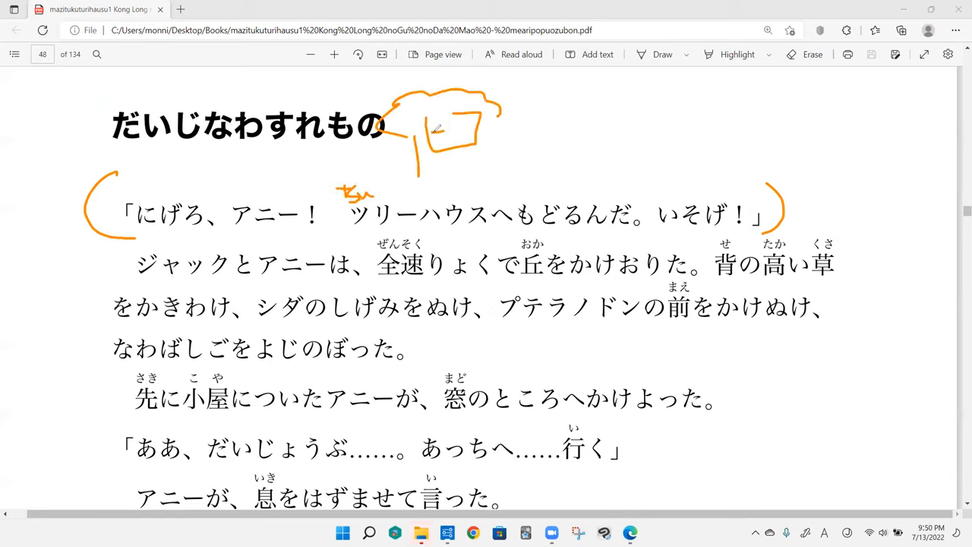
pyautogui.moveTo(433, 140); pyautogui.dragTo(463, 186)
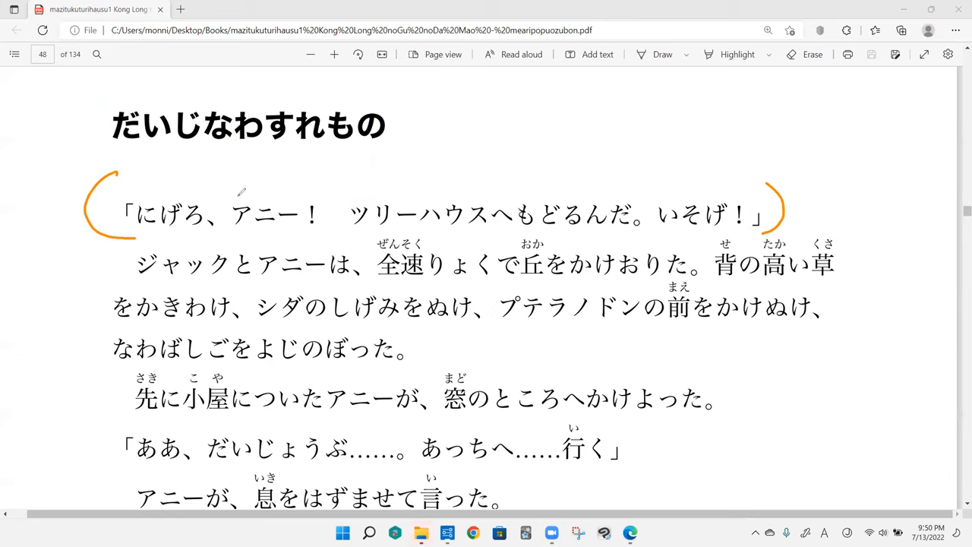
# - Bracket the ジャックとアニーは paragraph and doodle figures, a plant, a creature and a heart
pyautogui.moveTo(235, 186); pyautogui.dragTo(251, 196)
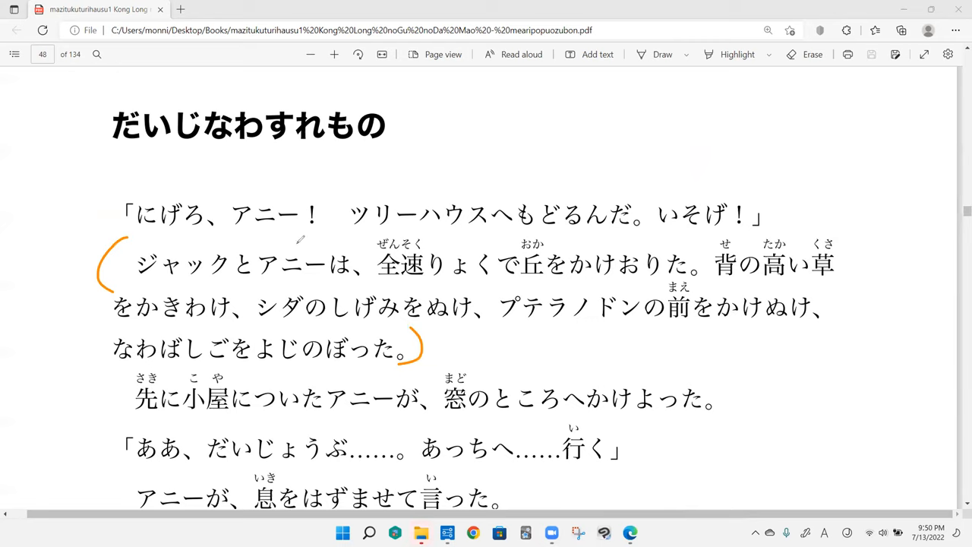
pyautogui.moveTo(437, 238)
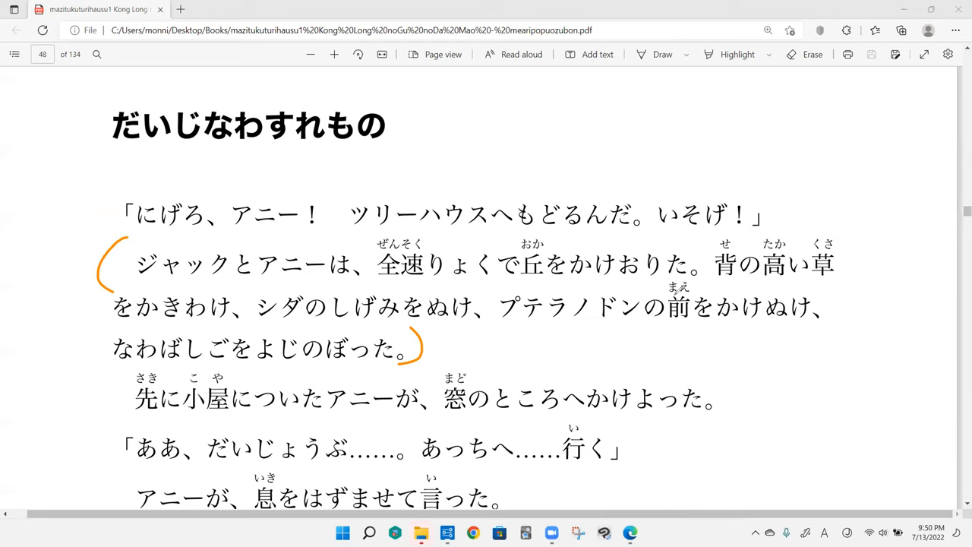
pyautogui.moveTo(687, 287)
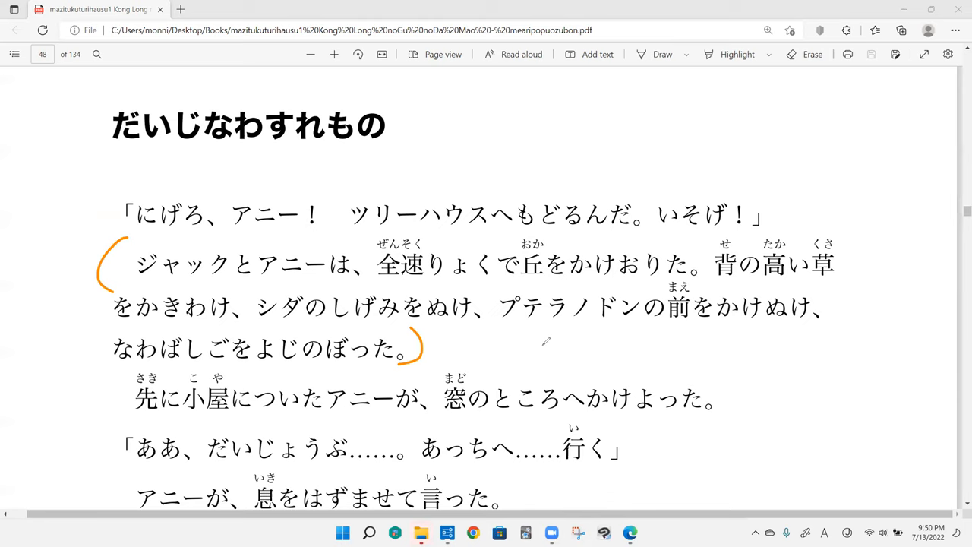
pyautogui.moveTo(403, 137); pyautogui.dragTo(512, 140)
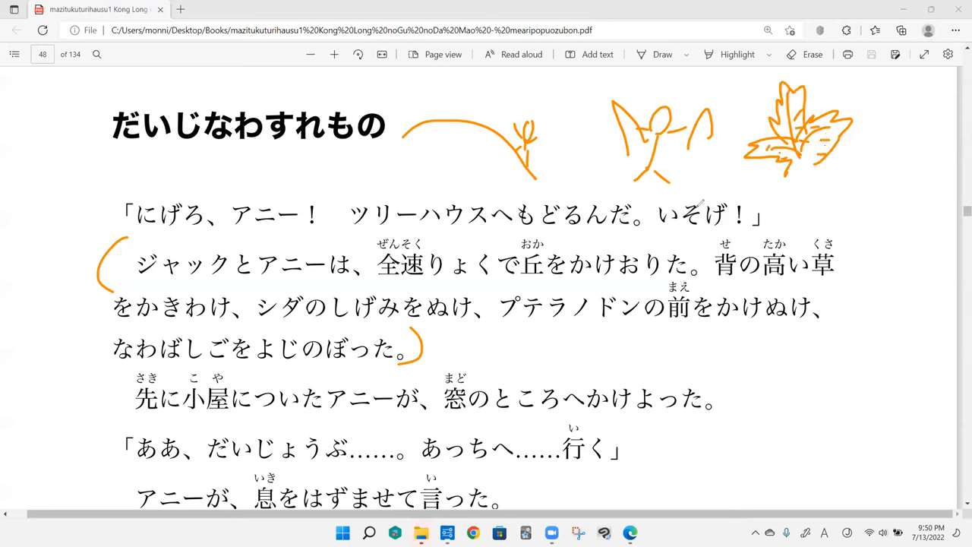
pyautogui.moveTo(311, 273); pyautogui.dragTo(342, 292)
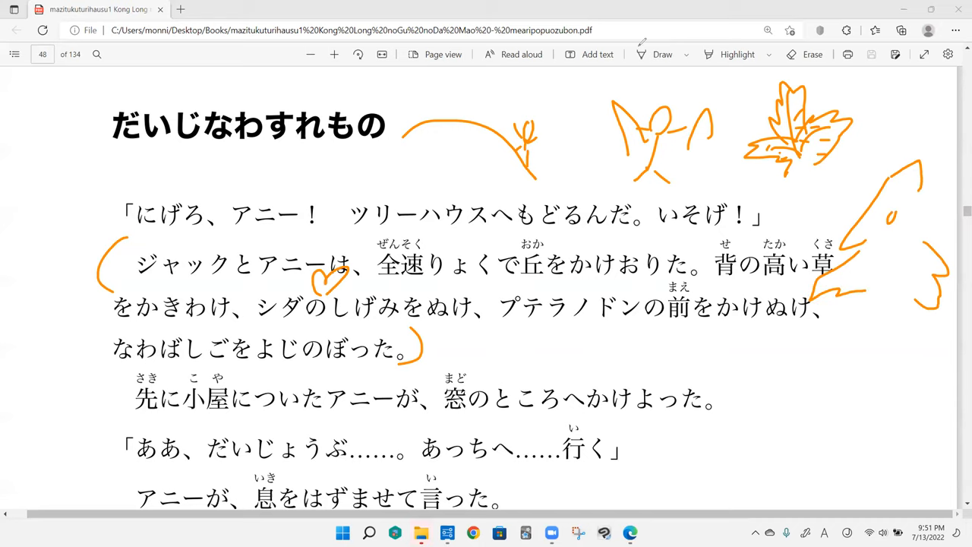
# - Mark up the sentence about reaching the hut further down page 48
pyautogui.scroll(-3)
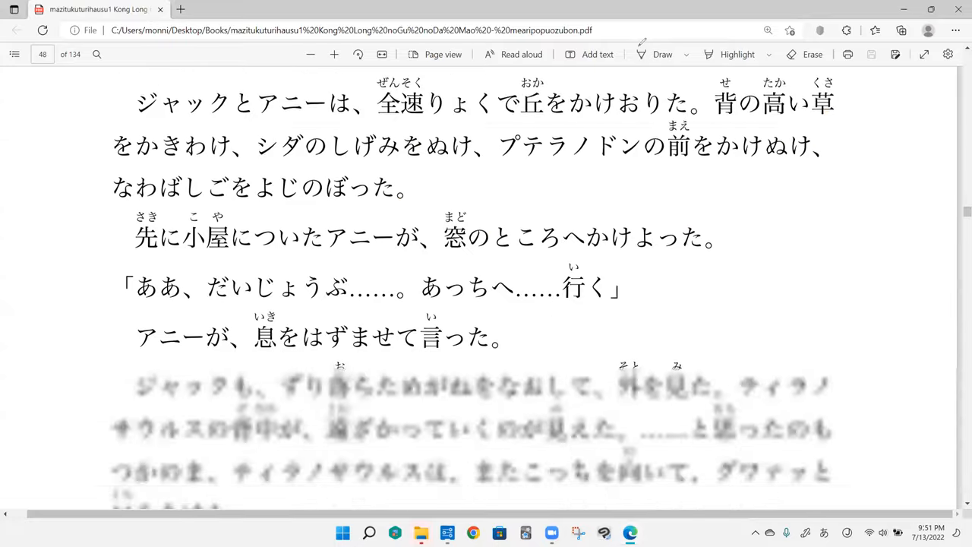
pyautogui.scroll(-3)
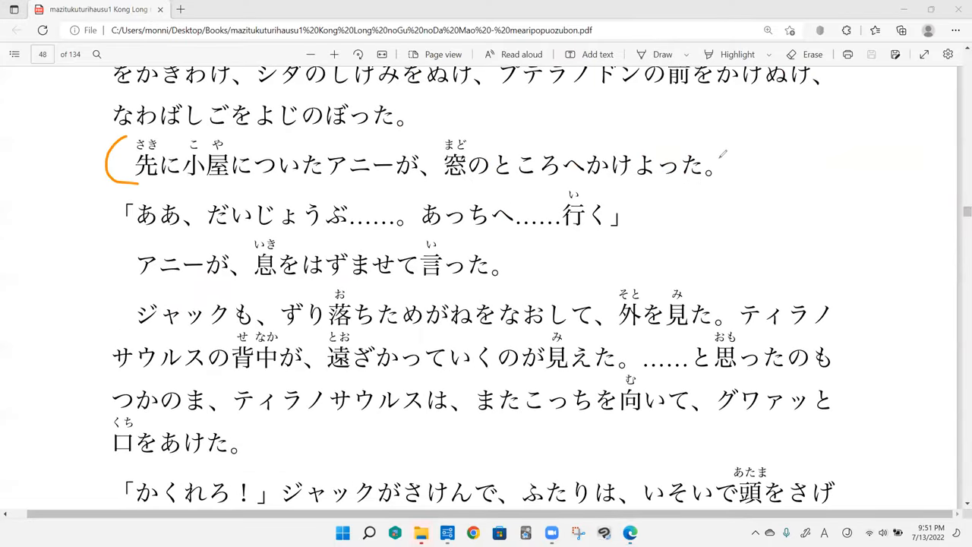
pyautogui.moveTo(718, 155); pyautogui.dragTo(725, 190)
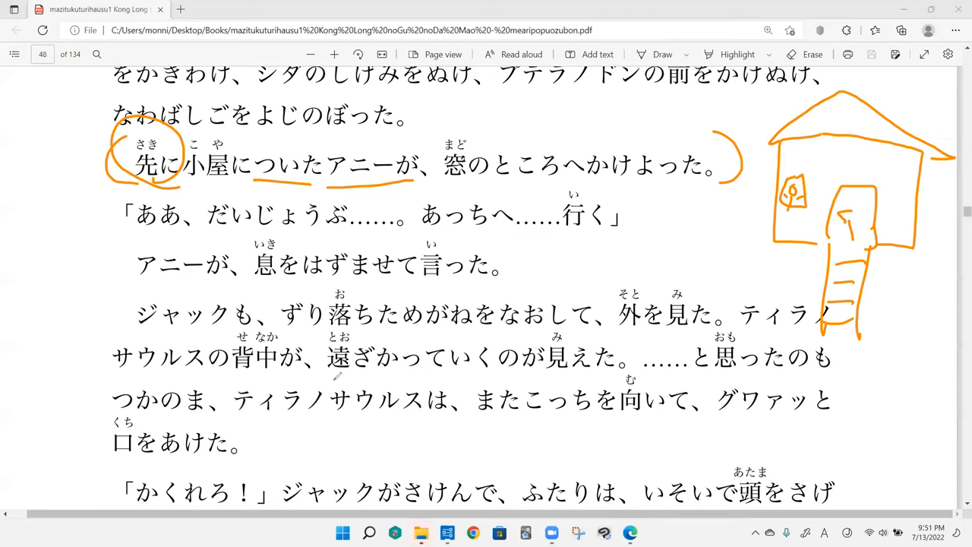
# - Write 'to arrive' above the line and doodle on the house drawing's door
pyautogui.moveTo(258, 148); pyautogui.dragTo(274, 133)
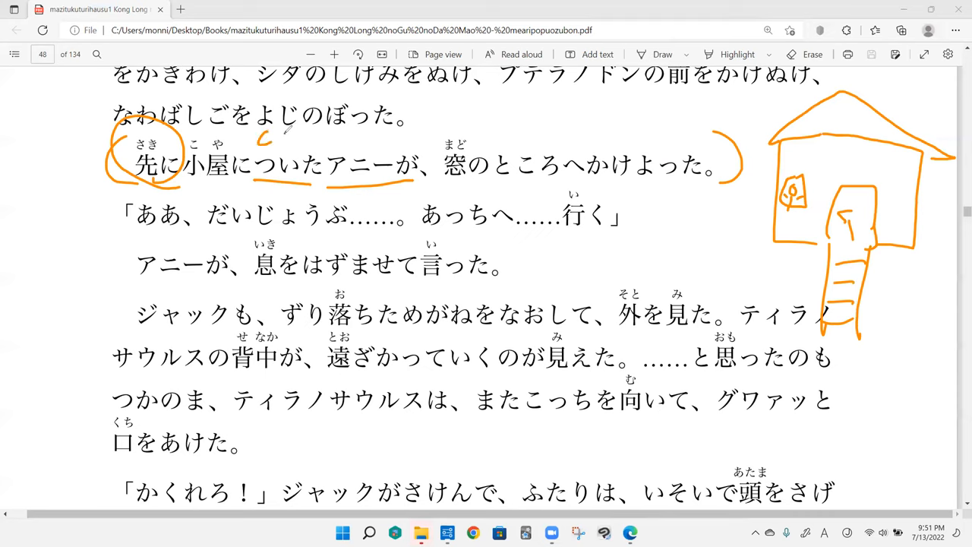
pyautogui.moveTo(258, 144); pyautogui.dragTo(289, 133)
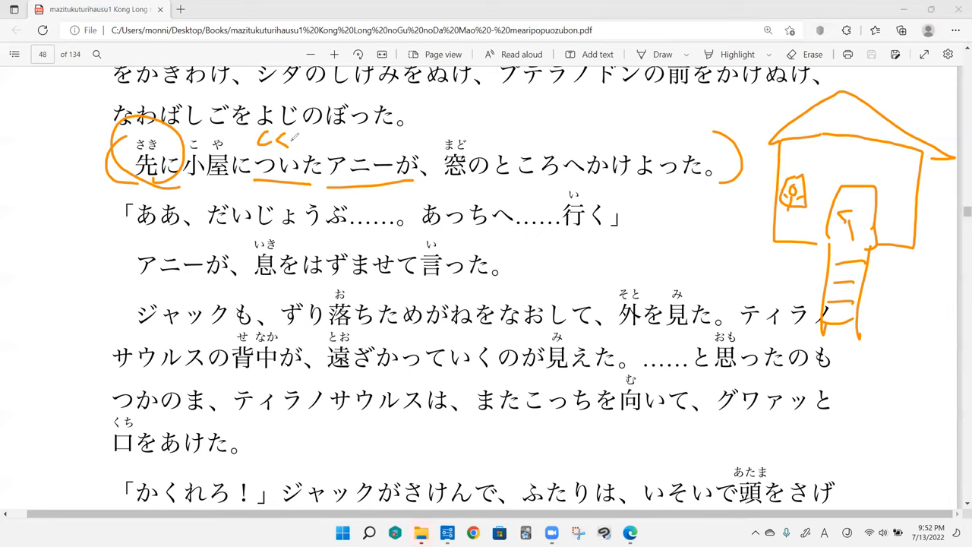
pyautogui.moveTo(421, 121); pyautogui.dragTo(441, 107)
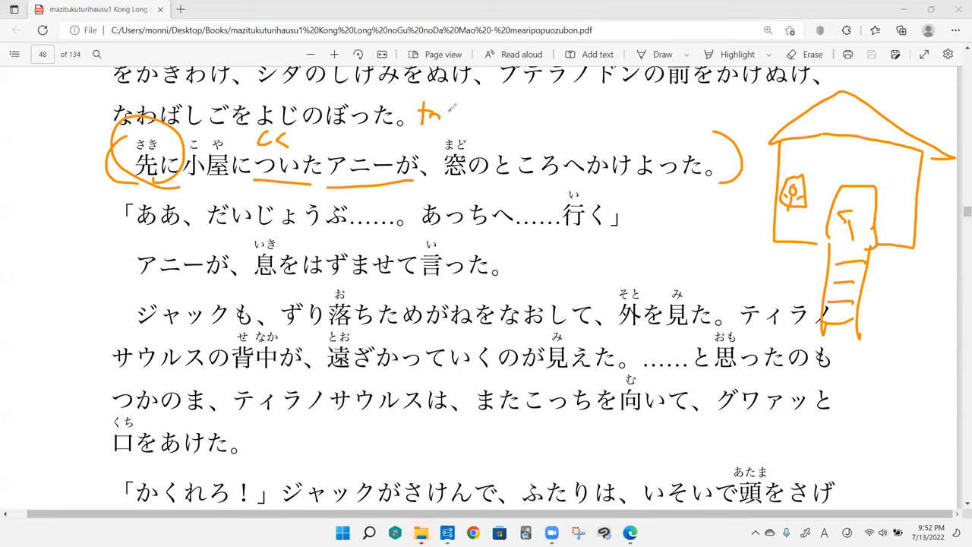
pyautogui.moveTo(440, 114); pyautogui.dragTo(524, 113)
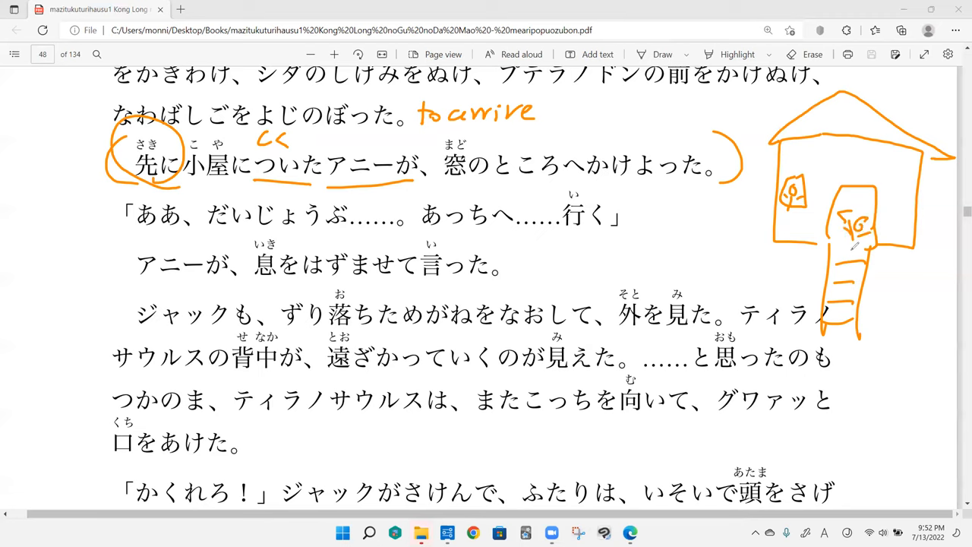
pyautogui.moveTo(851, 259); pyautogui.dragTo(839, 297)
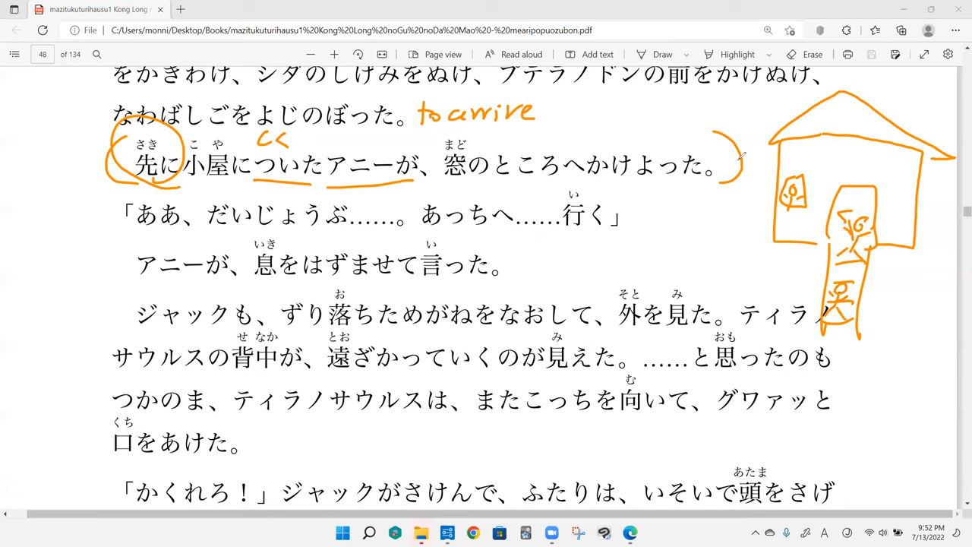
pyautogui.moveTo(562, 121); pyautogui.dragTo(607, 110)
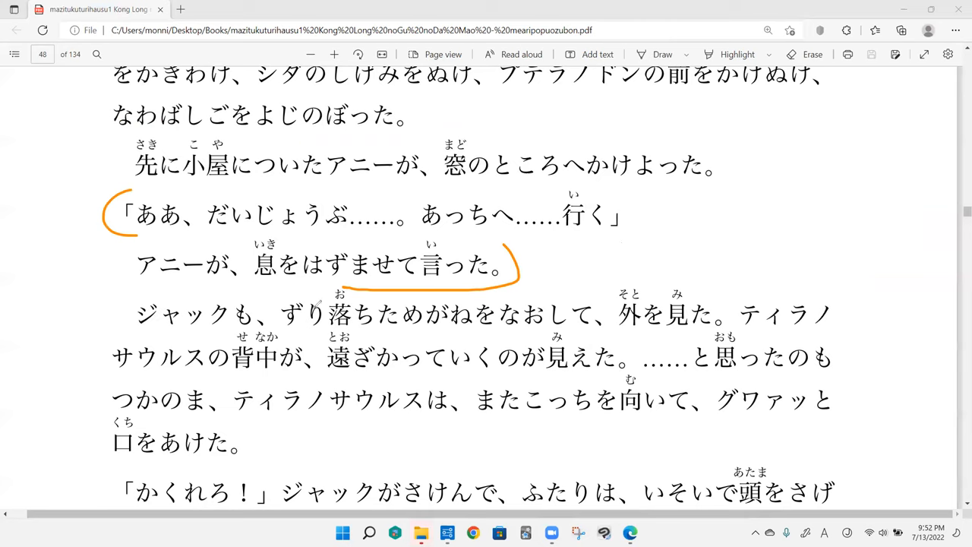
pyautogui.moveTo(393, 291)
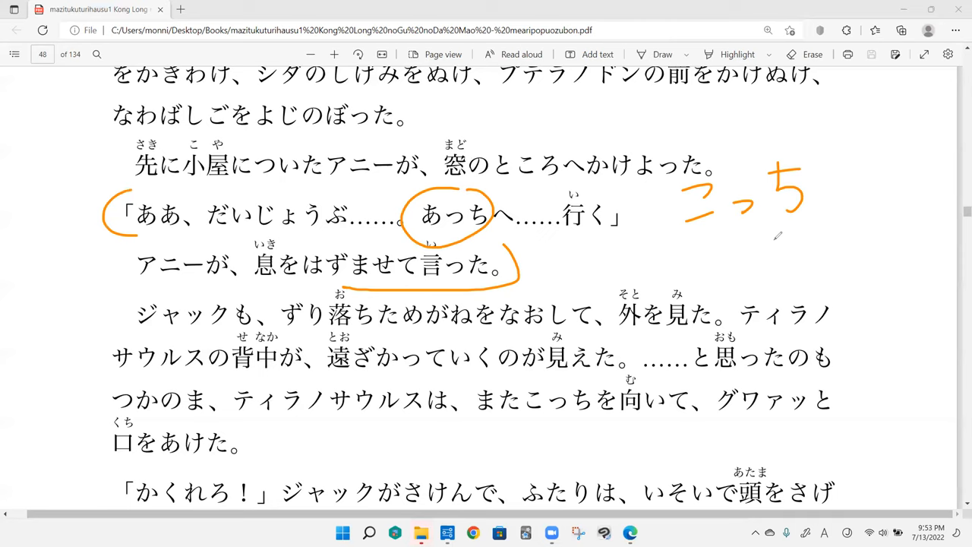
# - Add small orange marks under and beside the handwritten こっち
pyautogui.moveTo(777, 236); pyautogui.dragTo(740, 232)
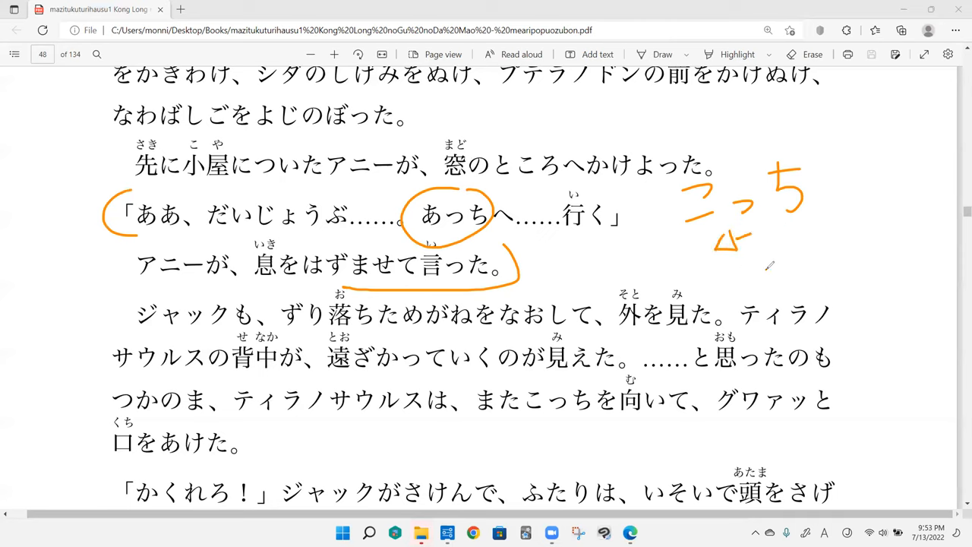
pyautogui.moveTo(767, 261); pyautogui.dragTo(820, 262)
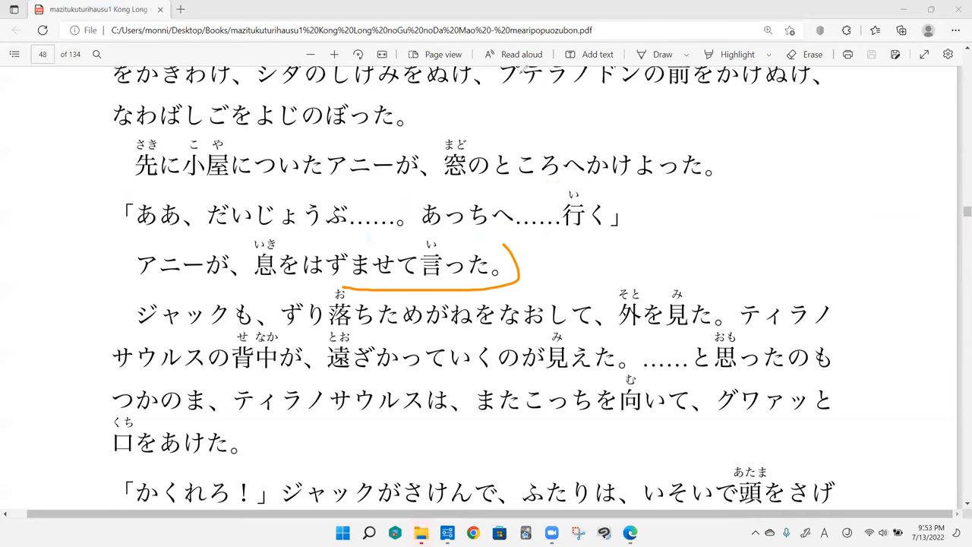
# - Draw an orange bracket stroke on the ジャックも…口をあけた paragraph
pyautogui.scroll(-3)
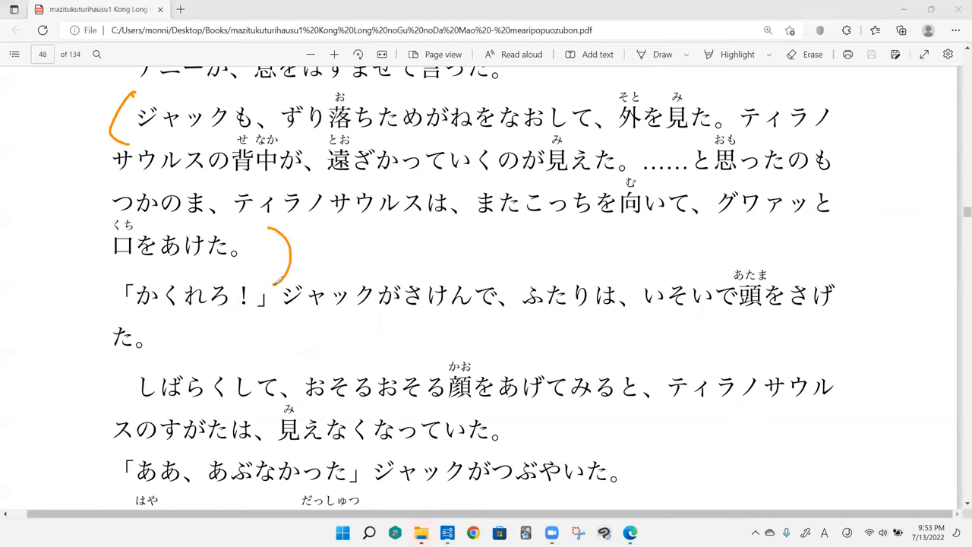
pyautogui.moveTo(220, 133)
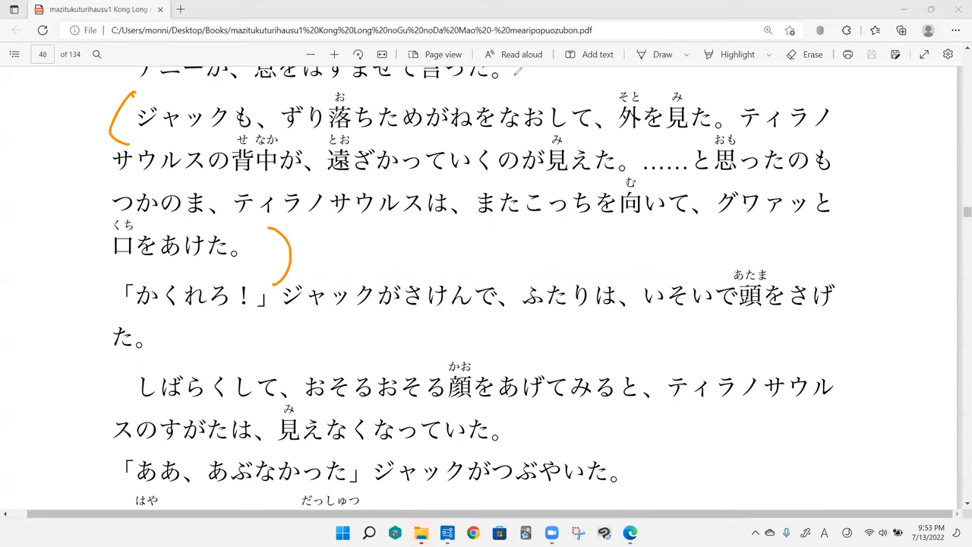
pyautogui.scroll(3)
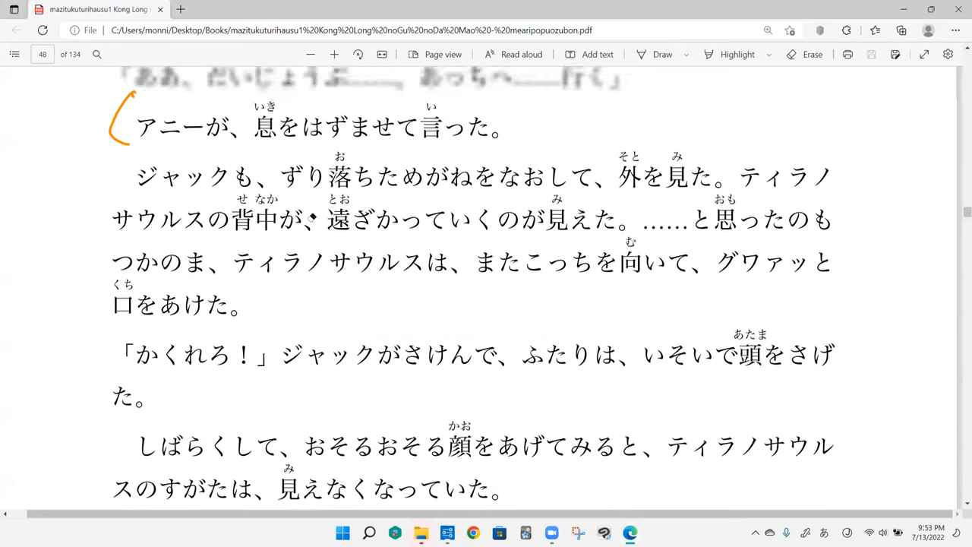
pyautogui.scroll(3)
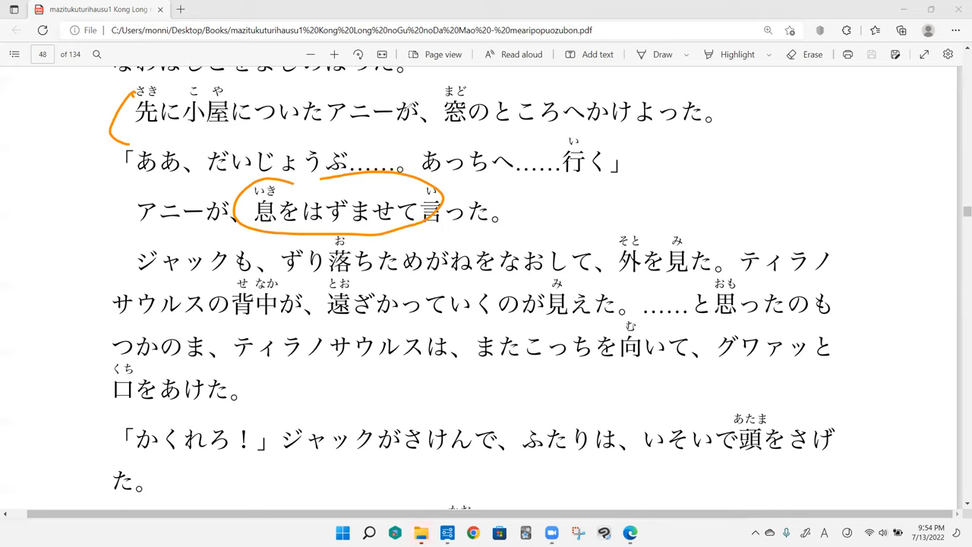
pyautogui.moveTo(357, 197); pyautogui.dragTo(372, 186)
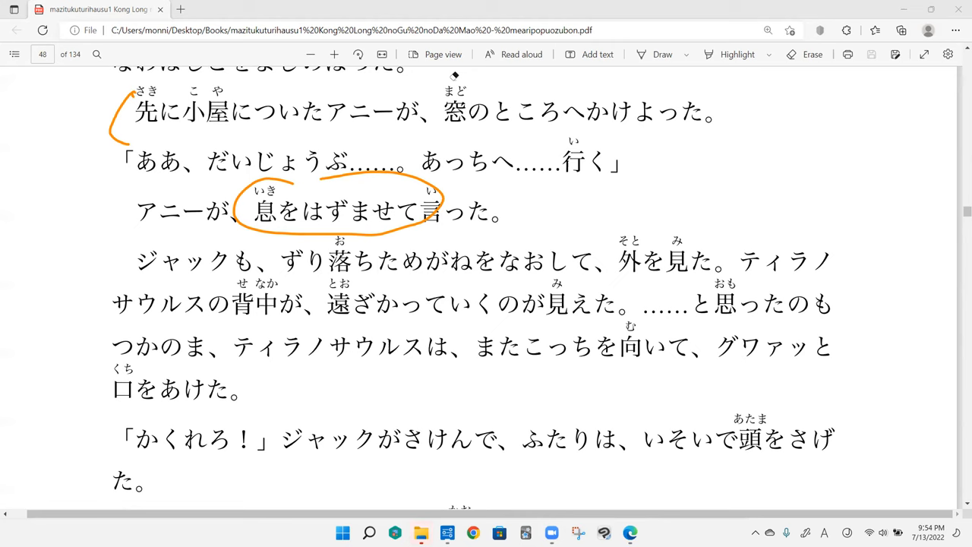
pyautogui.scroll(-3)
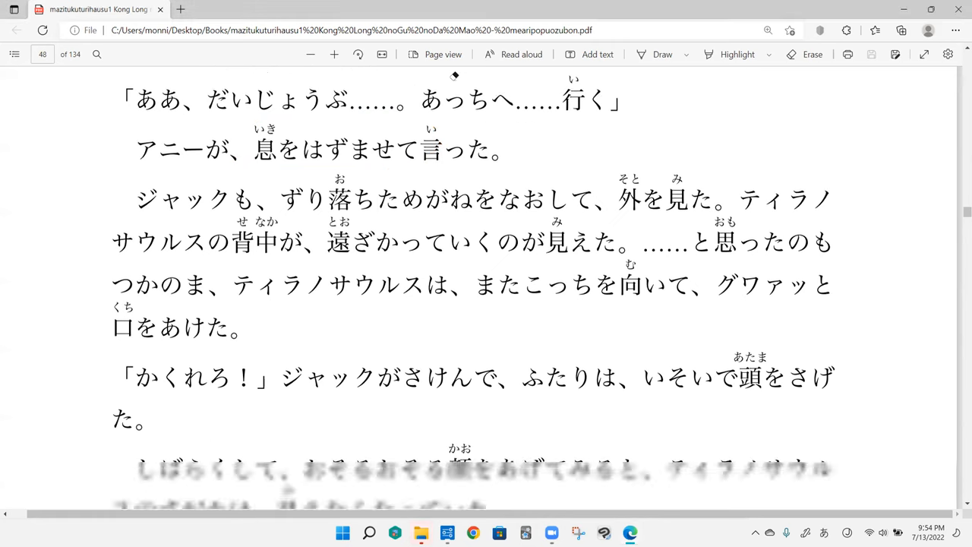
pyautogui.scroll(-3)
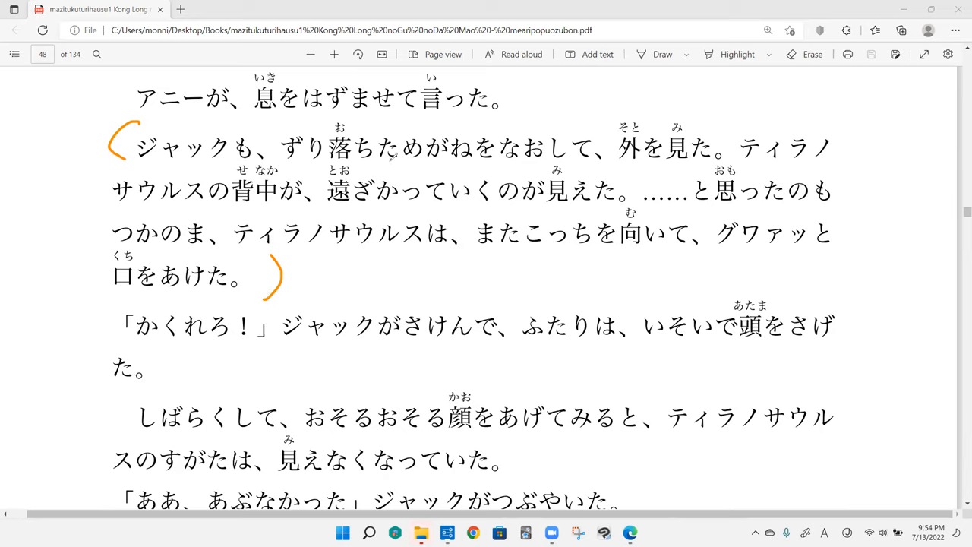
# - Draw glasses above めがね and hearts above ジャック, めがねを and 外を見た
pyautogui.moveTo(399, 163); pyautogui.dragTo(479, 162)
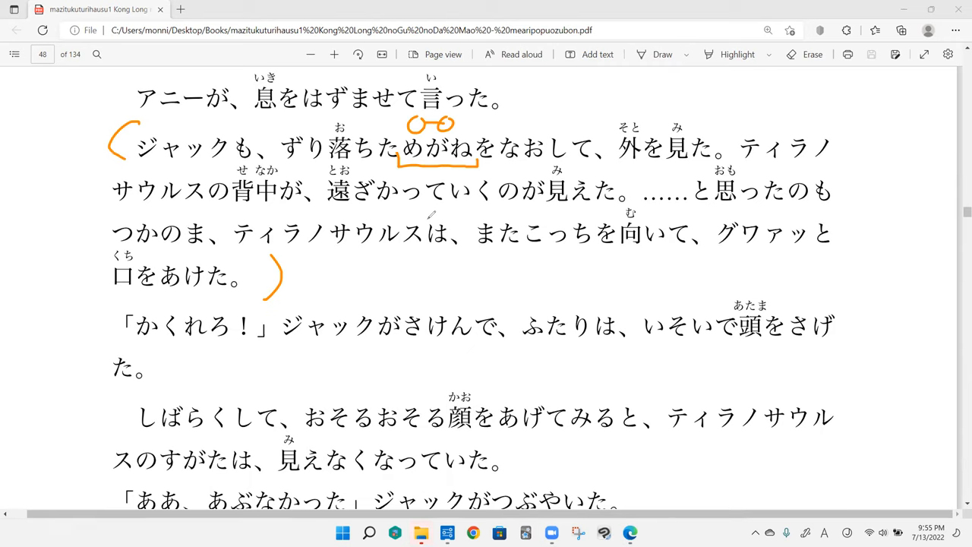
pyautogui.moveTo(449, 271)
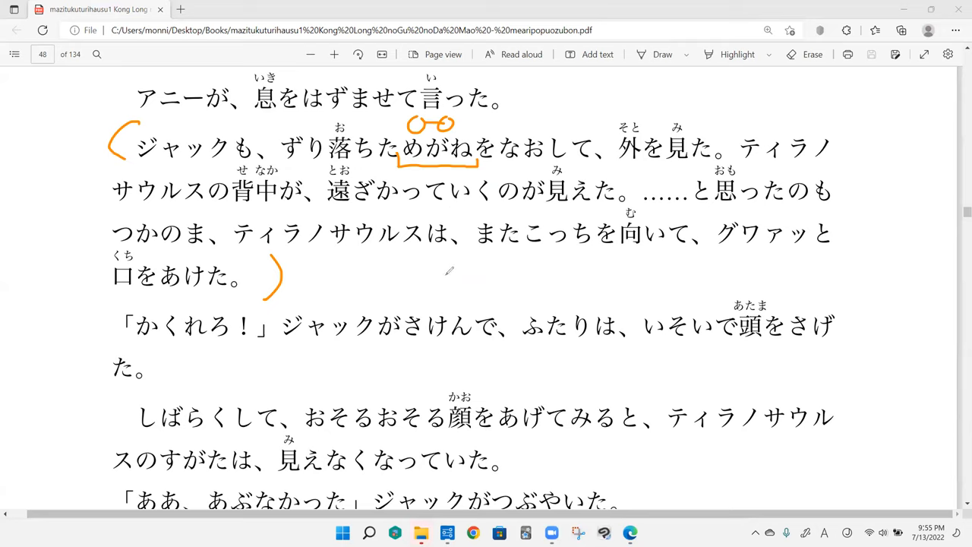
pyautogui.moveTo(465, 274)
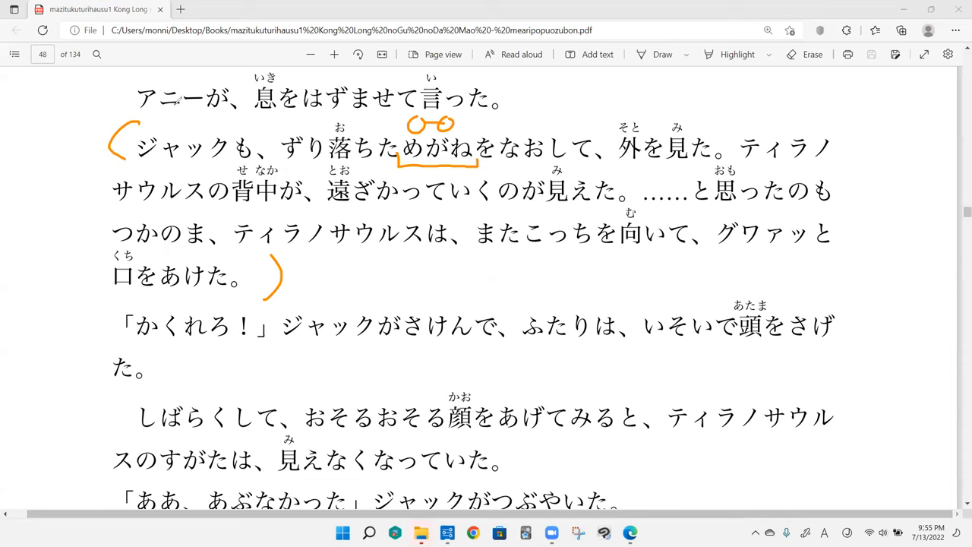
pyautogui.moveTo(178, 133); pyautogui.dragTo(196, 122)
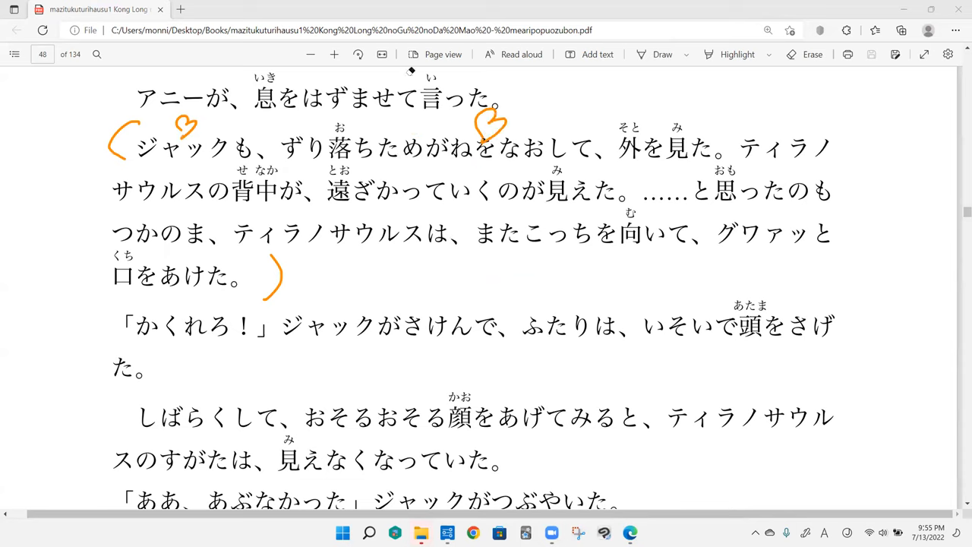
pyautogui.moveTo(645, 125); pyautogui.dragTo(668, 118)
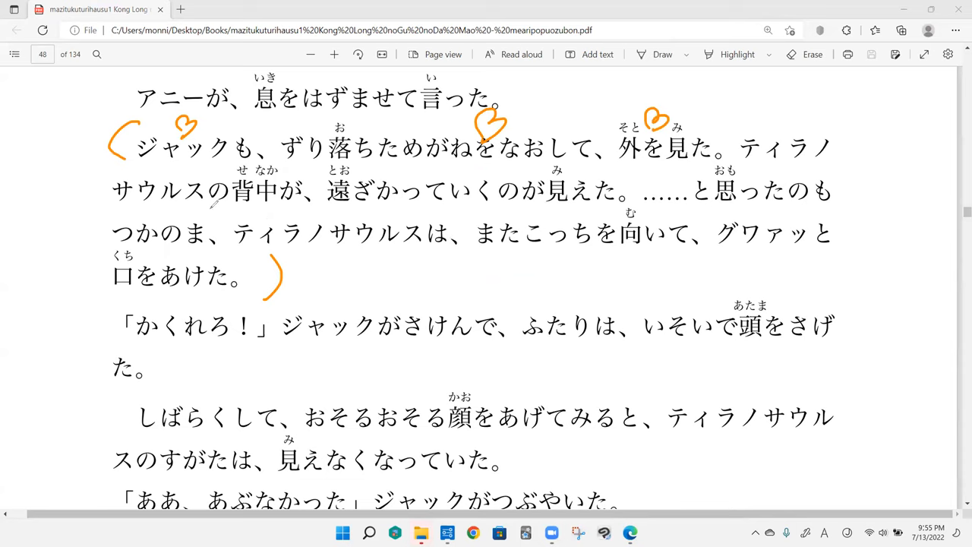
# - Add more hearts, underline 背中が, and circle こっちを向いて
pyautogui.moveTo(152, 171); pyautogui.dragTo(175, 171)
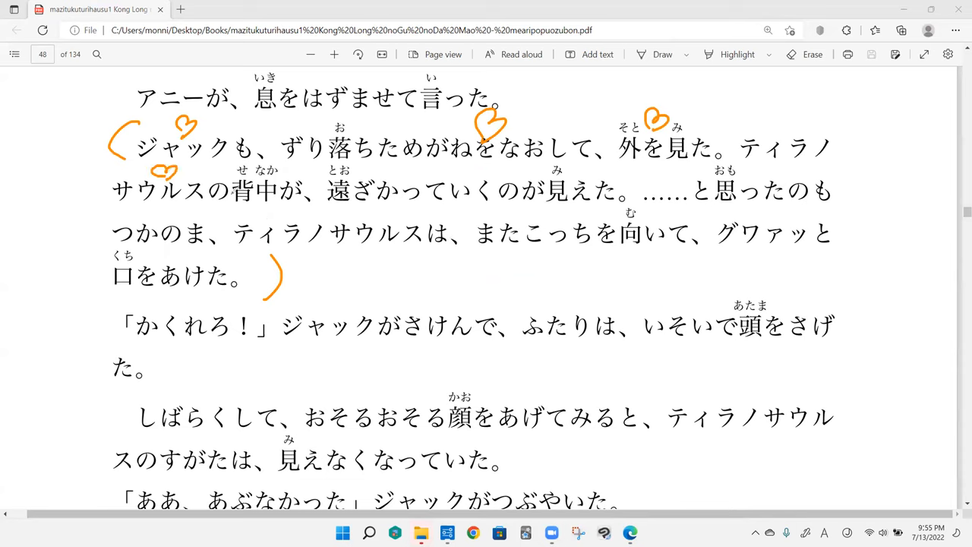
pyautogui.moveTo(228, 199); pyautogui.dragTo(300, 199)
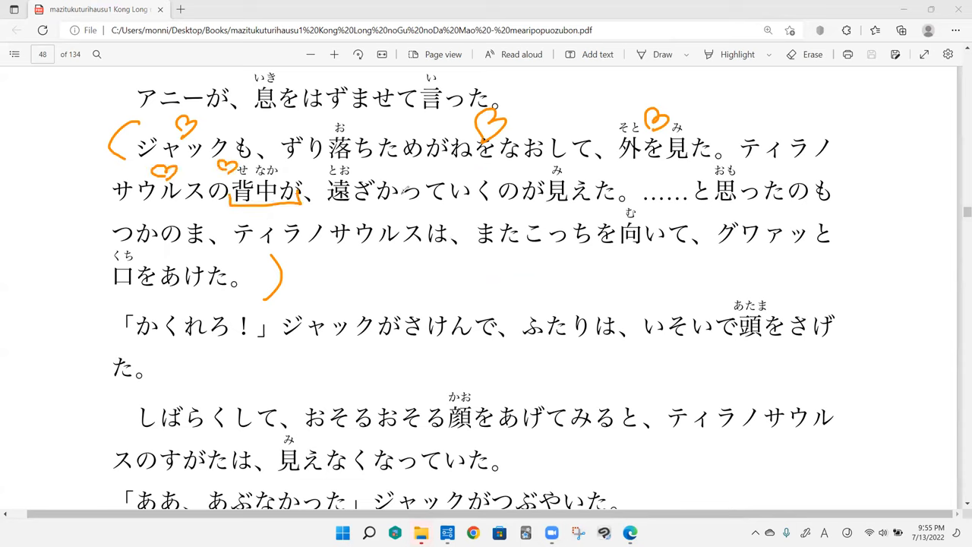
pyautogui.moveTo(389, 174); pyautogui.dragTo(414, 163)
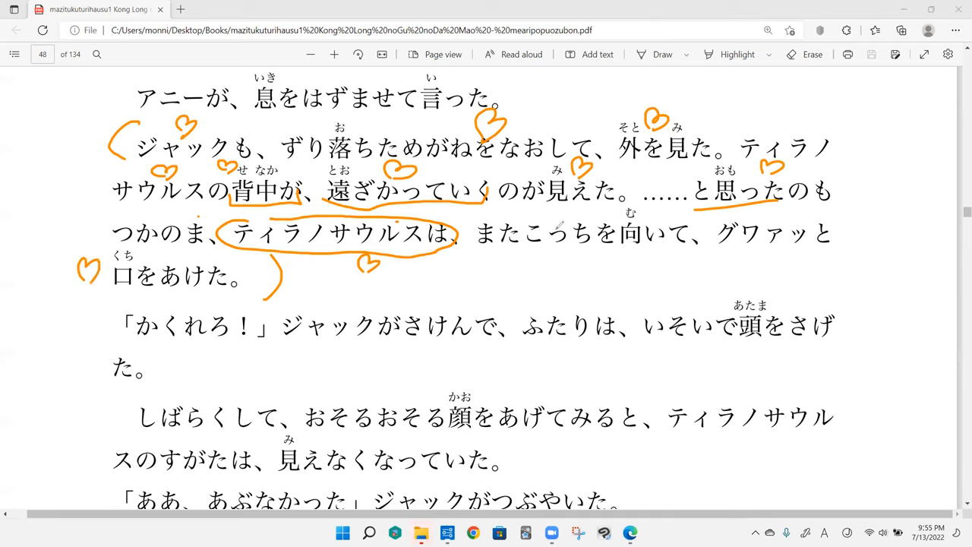
pyautogui.moveTo(516, 236); pyautogui.dragTo(707, 236)
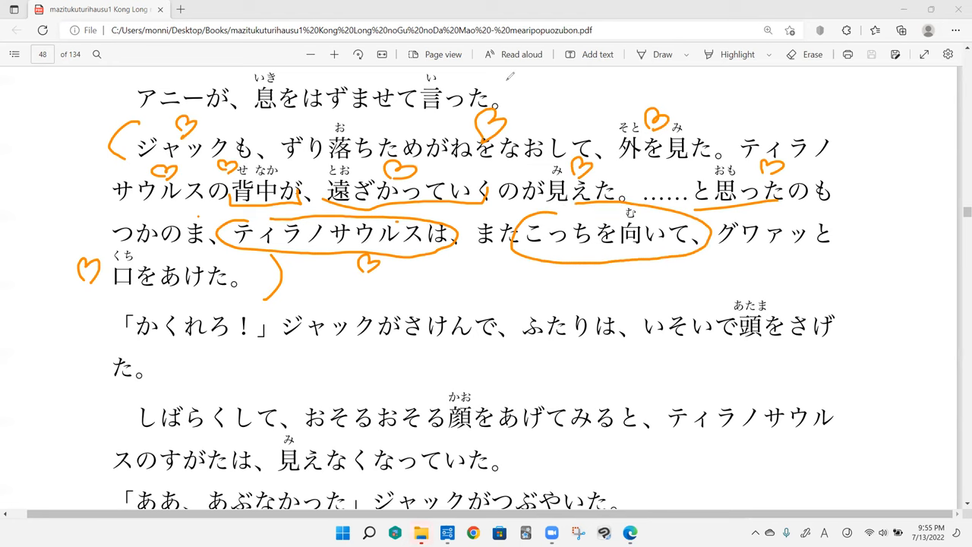
pyautogui.scroll(-3)
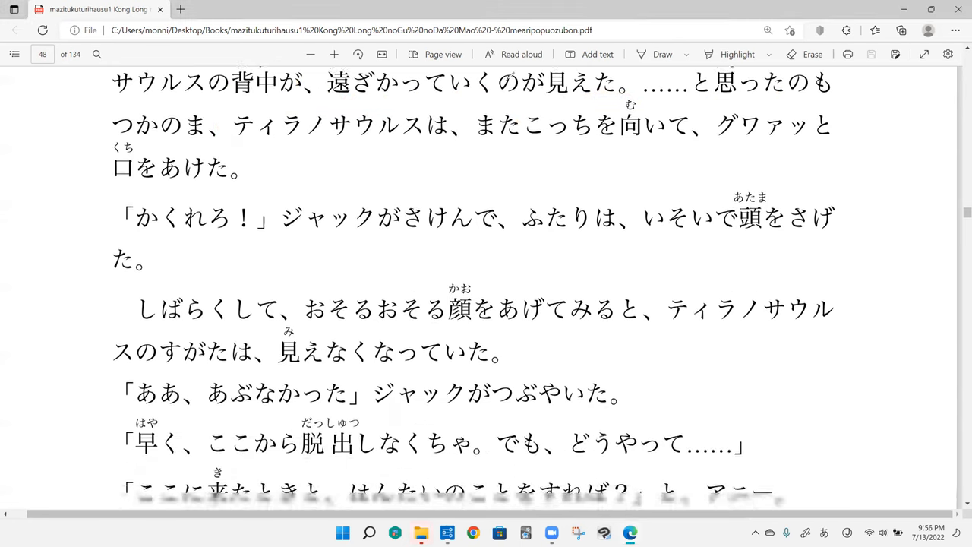
# - Bracket the 「かくれろ！」 sentence in orange and erase the stray stroke inside かくれろ
pyautogui.scroll(-3)
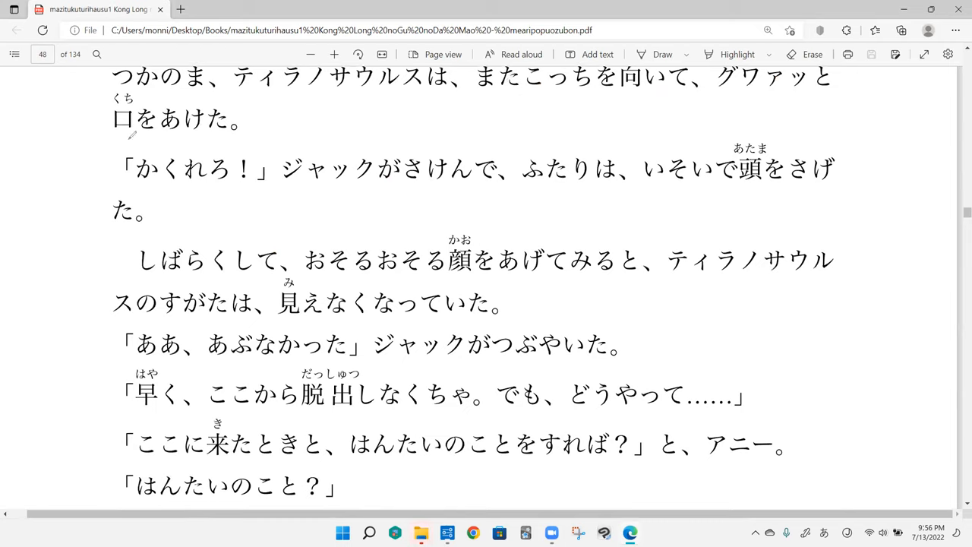
pyautogui.moveTo(133, 137); pyautogui.dragTo(174, 220)
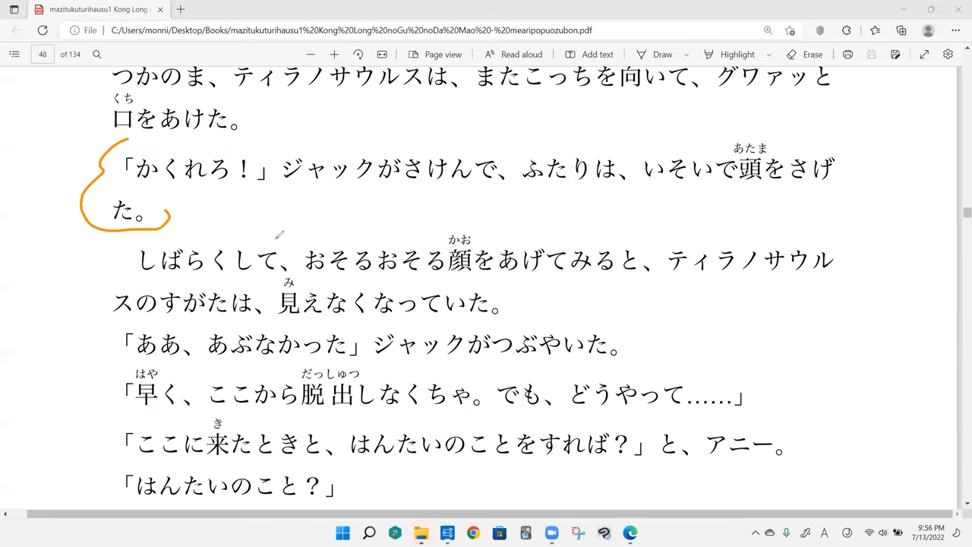
pyautogui.moveTo(130, 198)
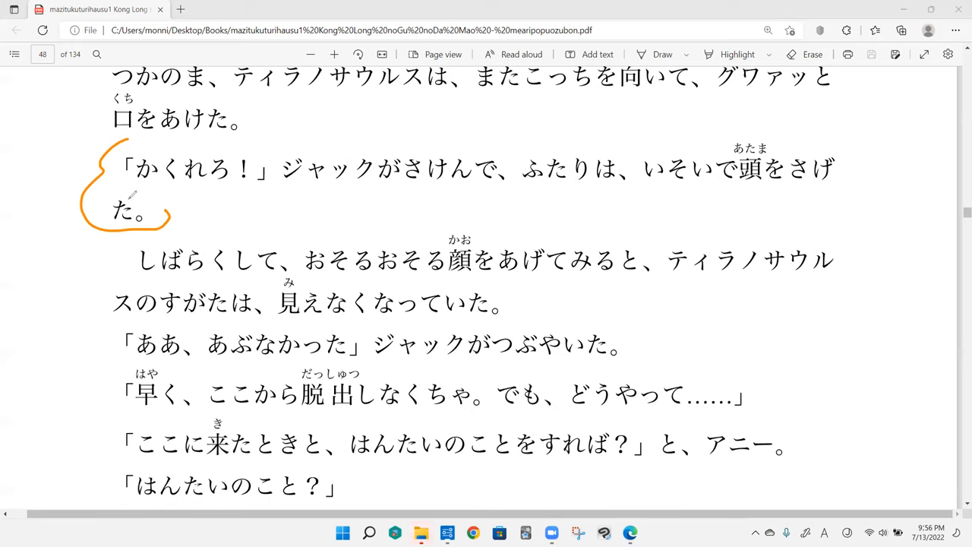
pyautogui.moveTo(191, 205)
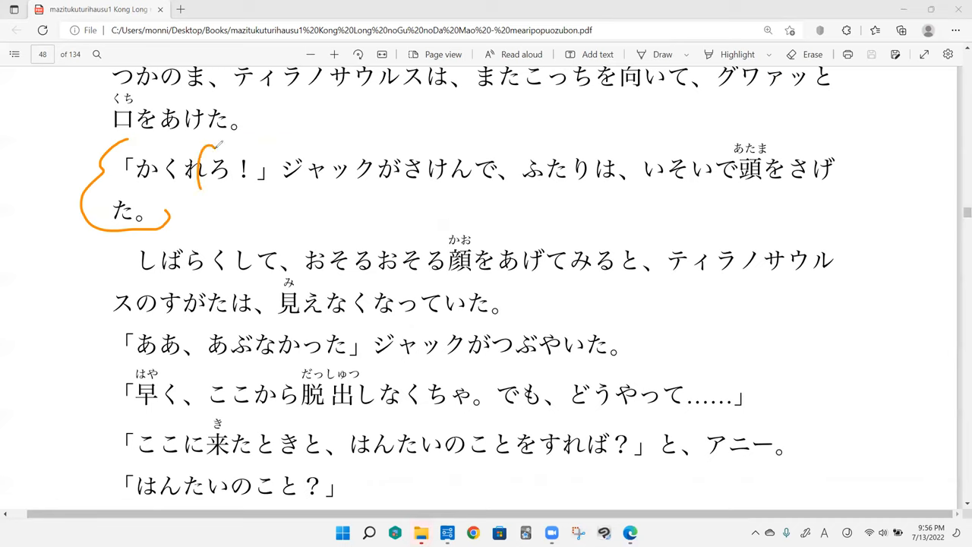
pyautogui.moveTo(202, 145); pyautogui.dragTo(228, 190)
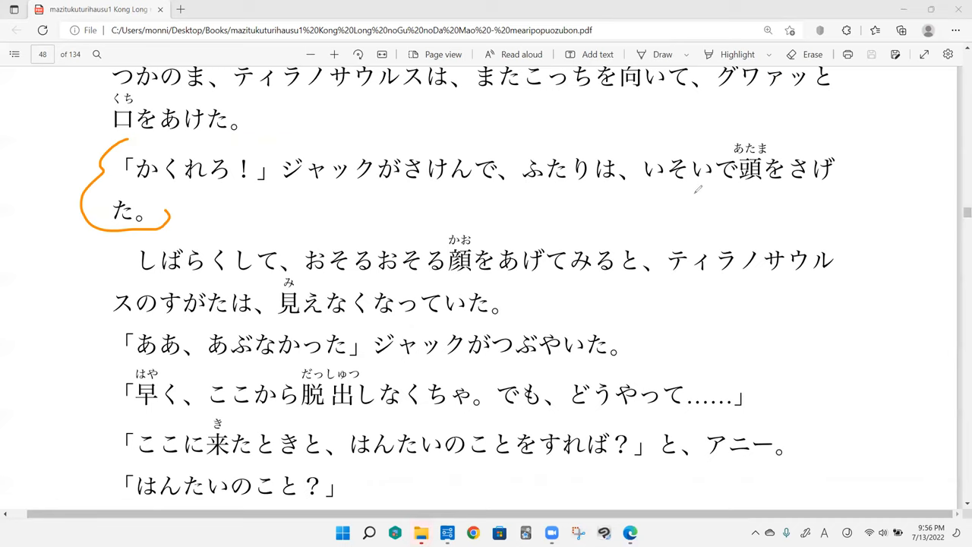
pyautogui.moveTo(668, 210)
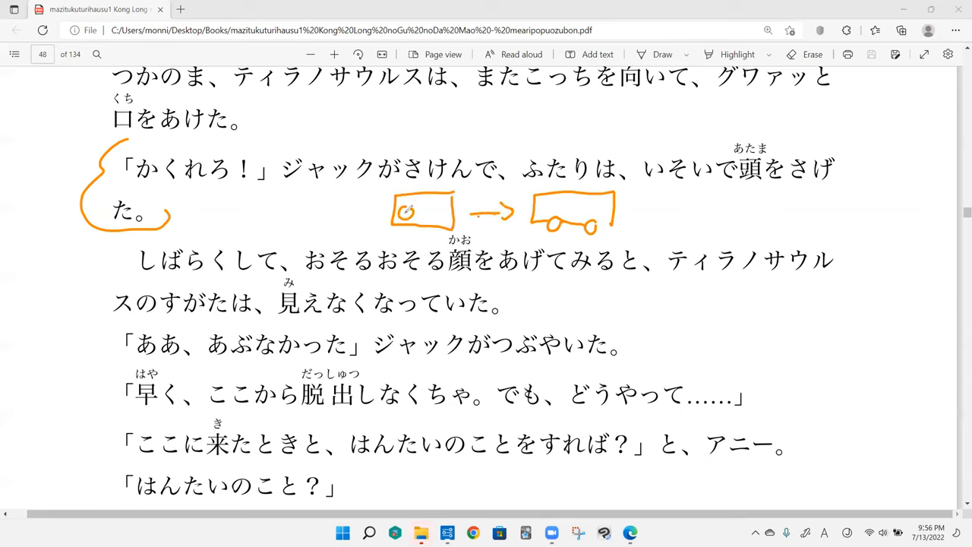
# - Add eyes and details to the box sketch, draw a second car with wheels, circle いそいで
pyautogui.moveTo(402, 213); pyautogui.dragTo(440, 217)
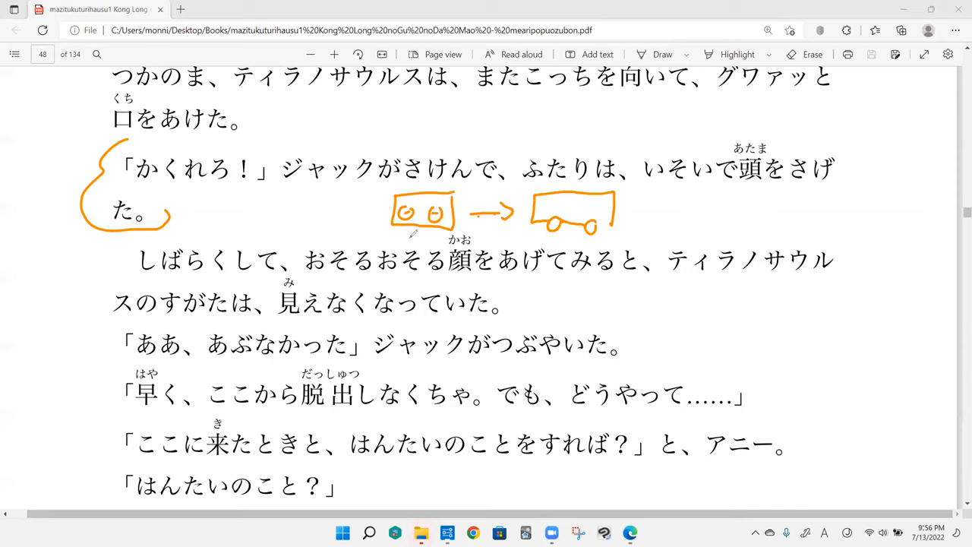
pyautogui.moveTo(395, 227); pyautogui.dragTo(441, 228)
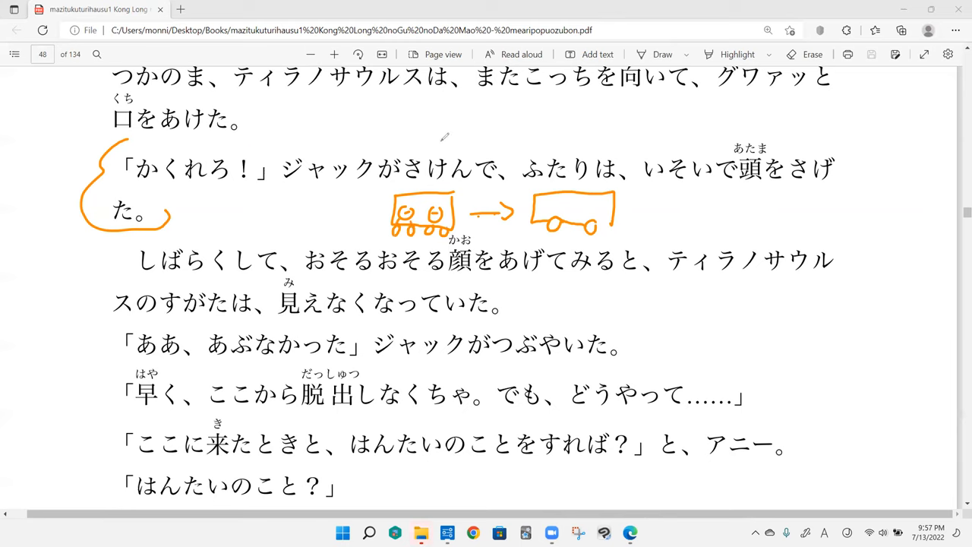
pyautogui.moveTo(426, 141); pyautogui.dragTo(467, 136)
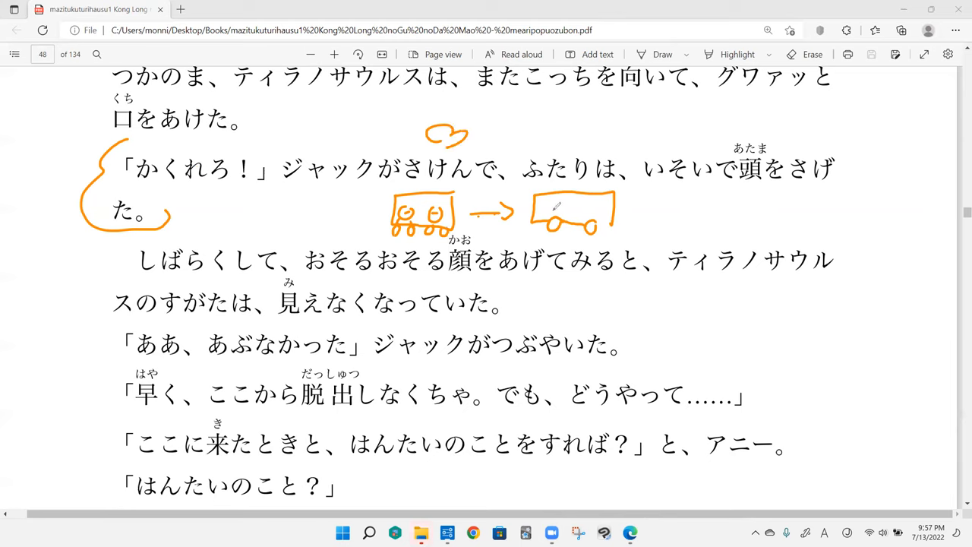
pyautogui.moveTo(535, 216); pyautogui.dragTo(558, 224)
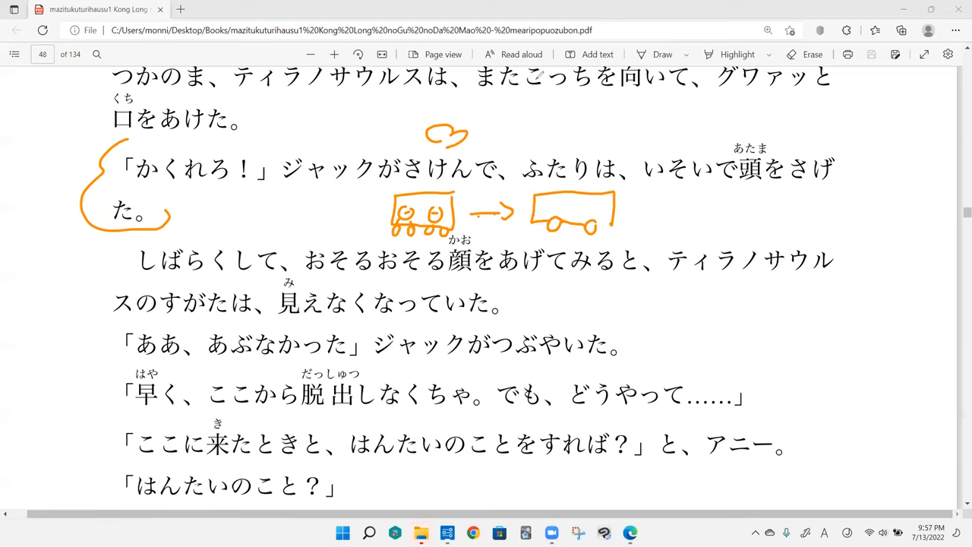
pyautogui.moveTo(547, 152); pyautogui.dragTo(577, 140)
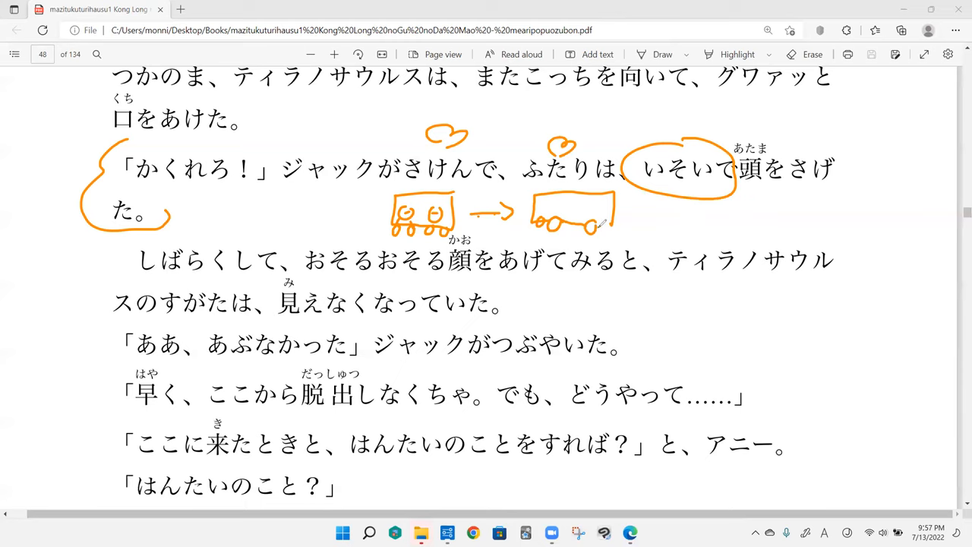
pyautogui.moveTo(633, 291)
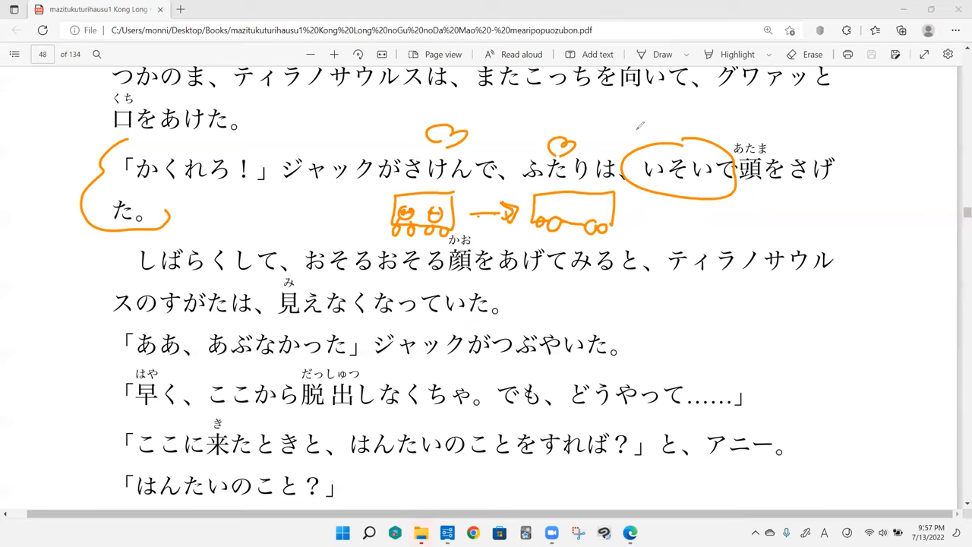
# - Replace the stray は and circle with a heart above いそいで, mark before 頭, loop ジャック
pyautogui.moveTo(622, 122); pyautogui.dragTo(675, 121)
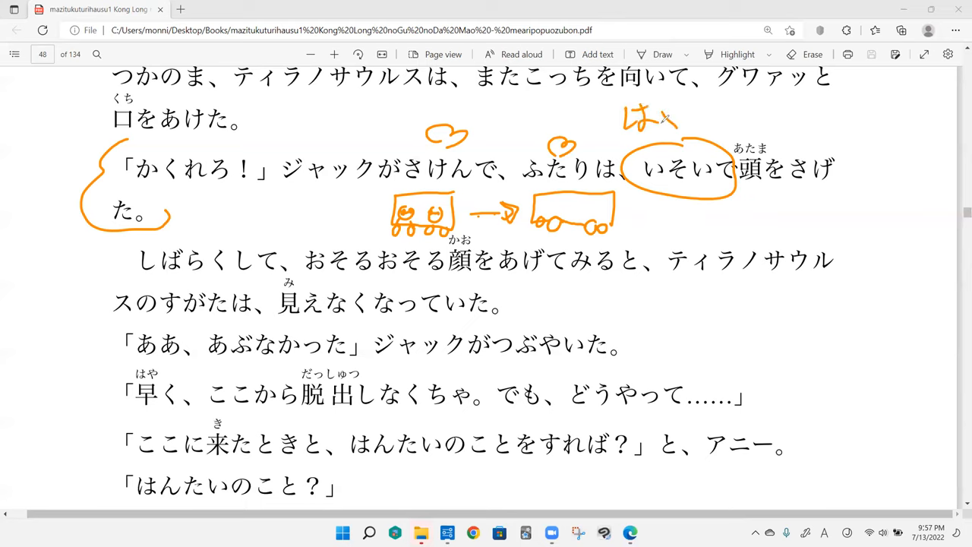
pyautogui.moveTo(665, 114); pyautogui.dragTo(706, 114)
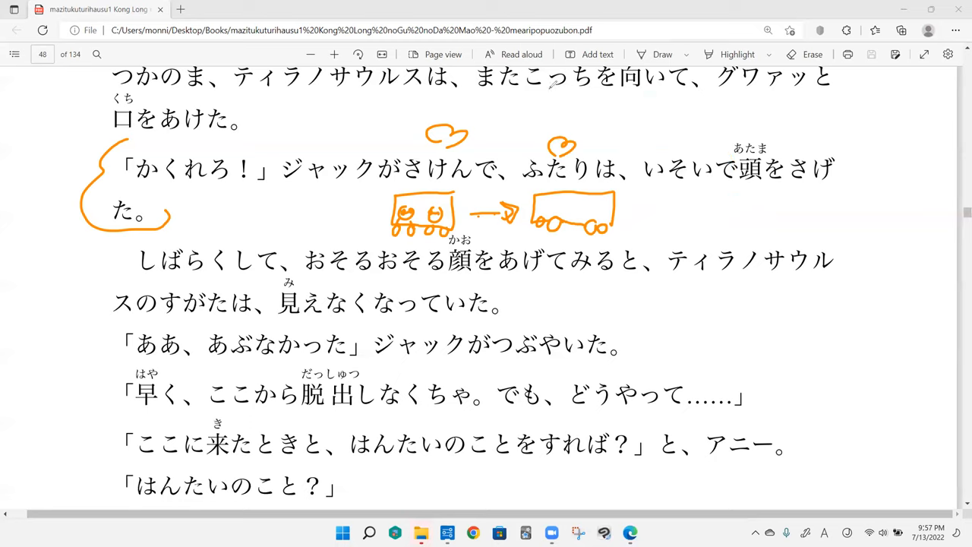
pyautogui.moveTo(669, 148); pyautogui.dragTo(687, 137)
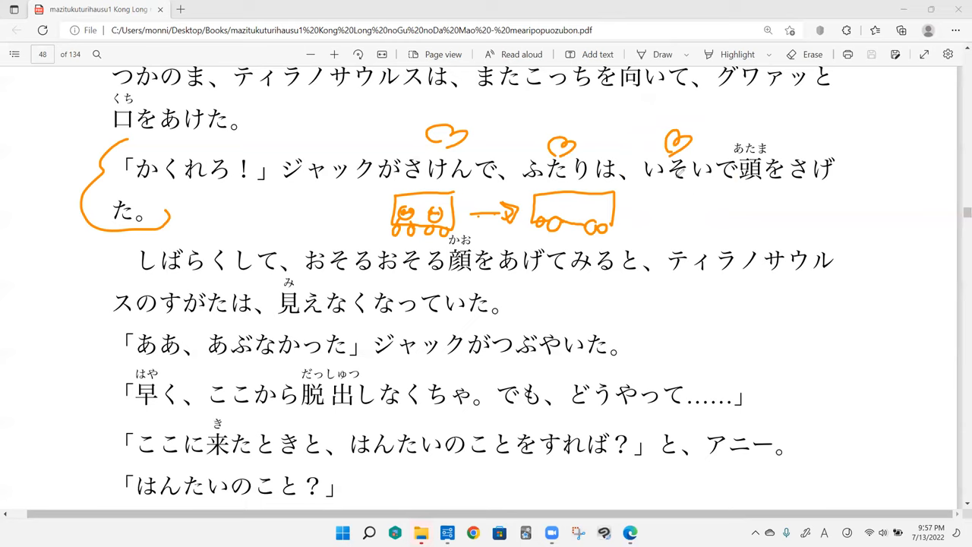
pyautogui.moveTo(731, 130); pyautogui.dragTo(752, 200)
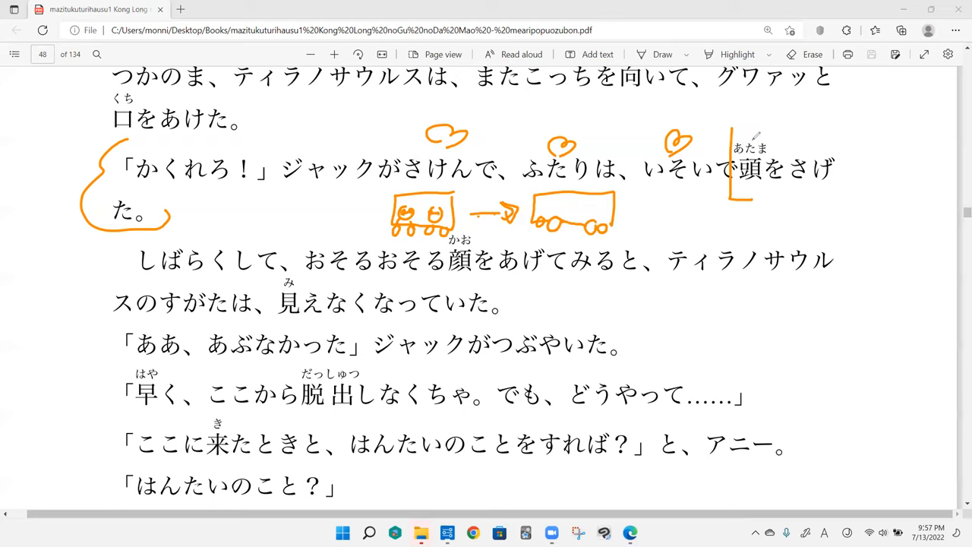
pyautogui.moveTo(649, 226)
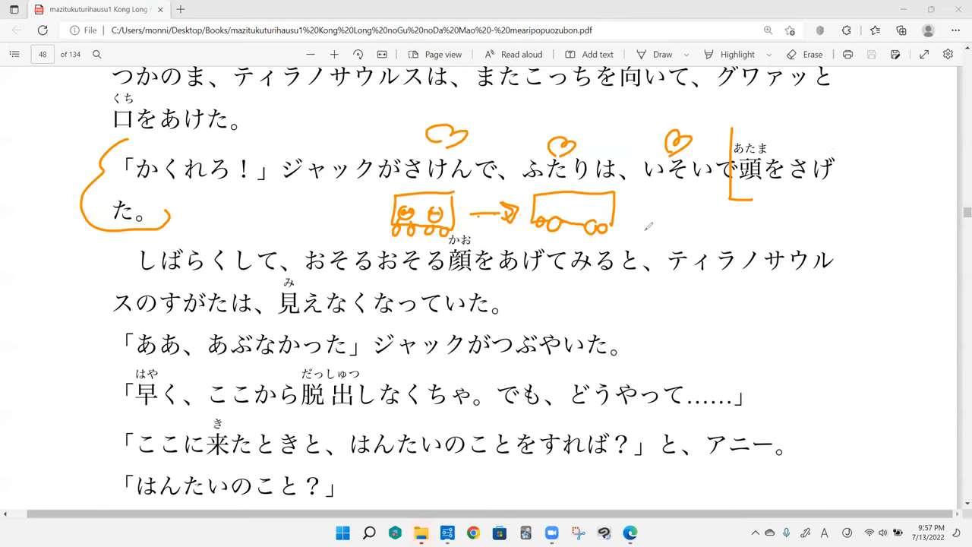
pyautogui.moveTo(383, 201); pyautogui.dragTo(357, 224)
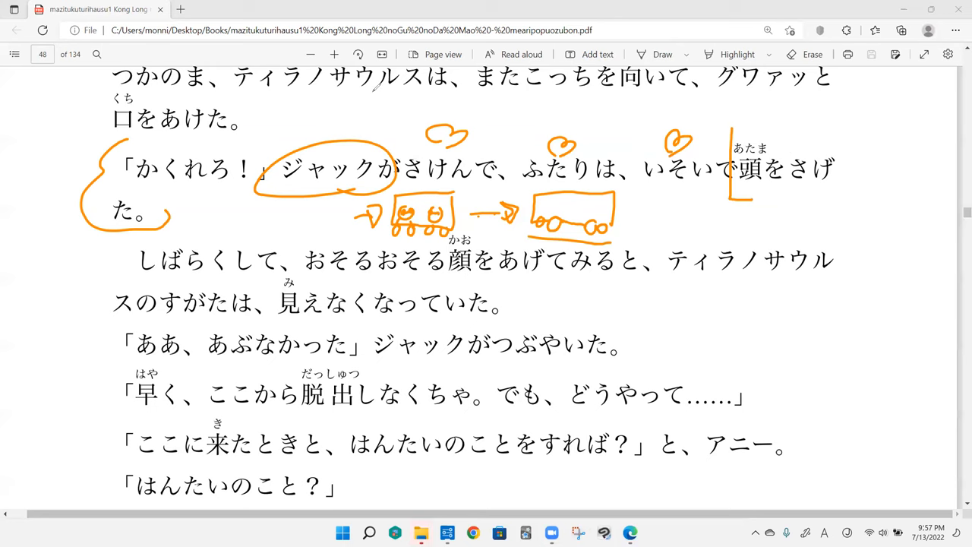
# - Doodle a two-faced car in the right margin and a heart above ティラノサウルス
pyautogui.scroll(-3)
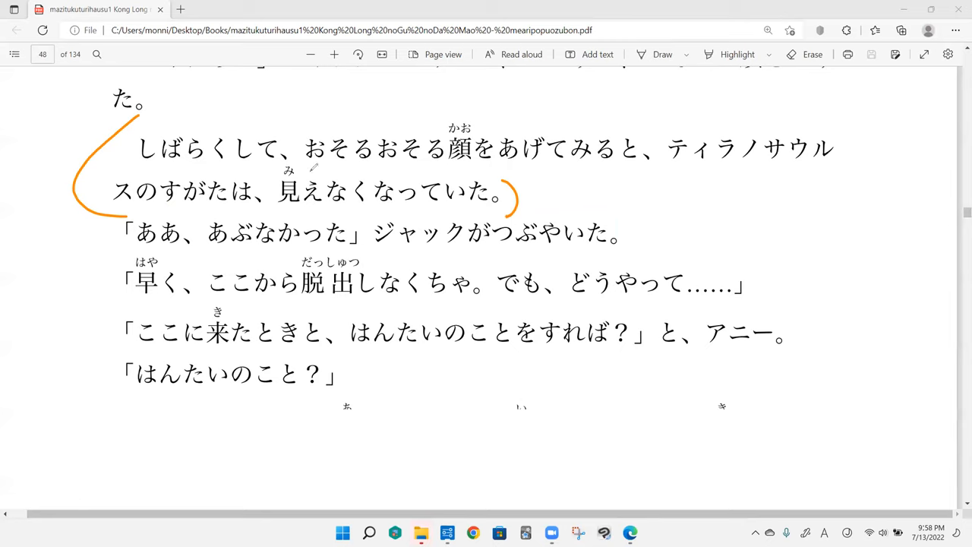
pyautogui.moveTo(684, 198)
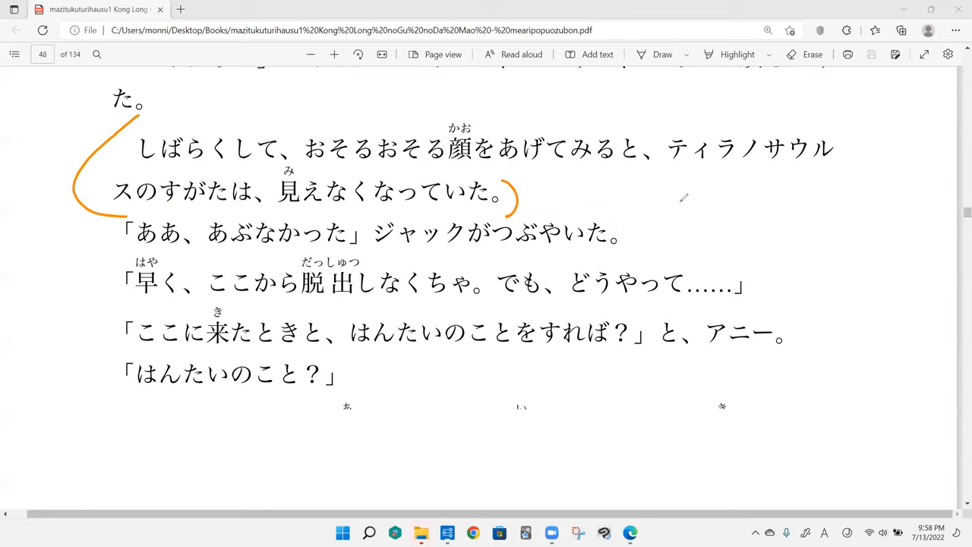
pyautogui.moveTo(678, 194); pyautogui.dragTo(680, 220)
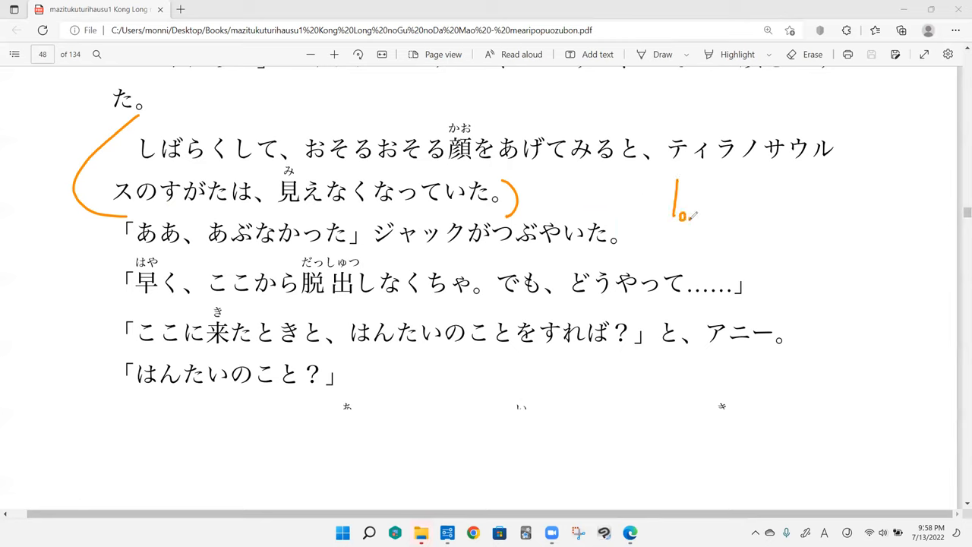
pyautogui.moveTo(683, 218); pyautogui.dragTo(751, 218)
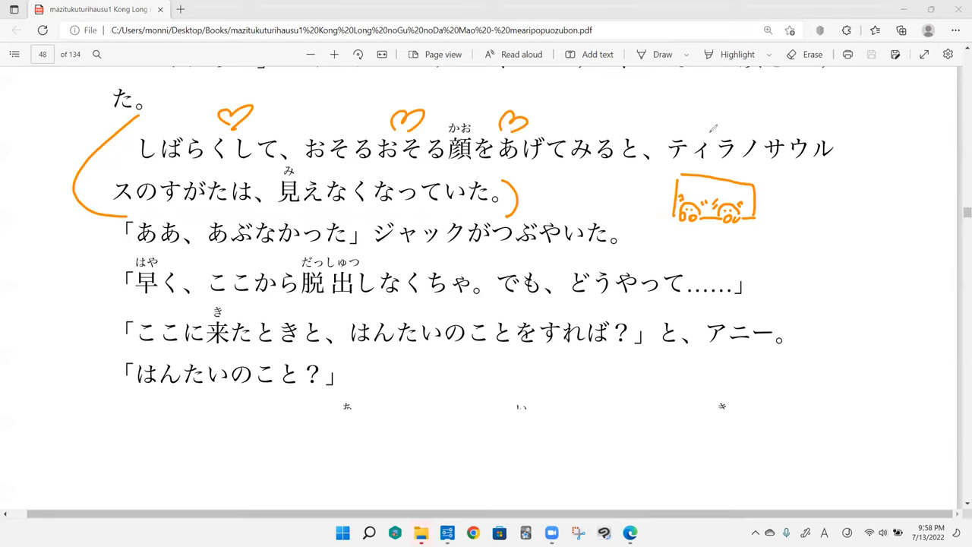
pyautogui.moveTo(695, 133); pyautogui.dragTo(729, 114)
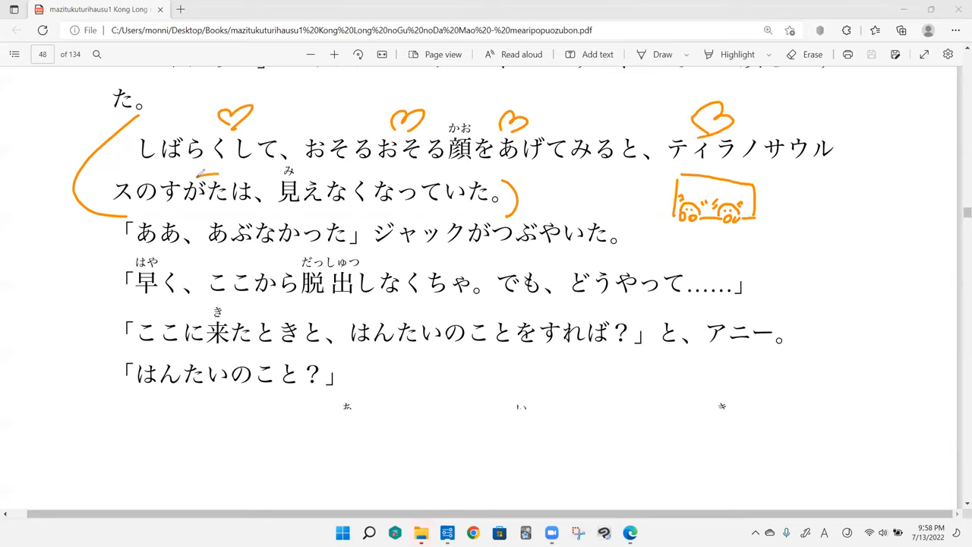
pyautogui.moveTo(193, 174); pyautogui.dragTo(216, 165)
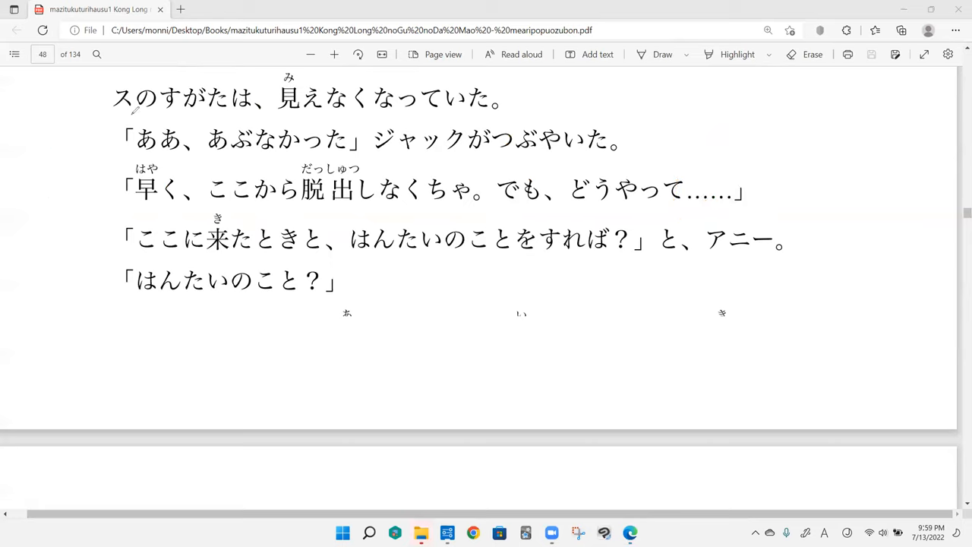
# - Bracket the 「ああ、あぶなかった」 line, underline and box 脱出し, and draw an arrow out of it
pyautogui.moveTo(129, 110); pyautogui.dragTo(619, 164)
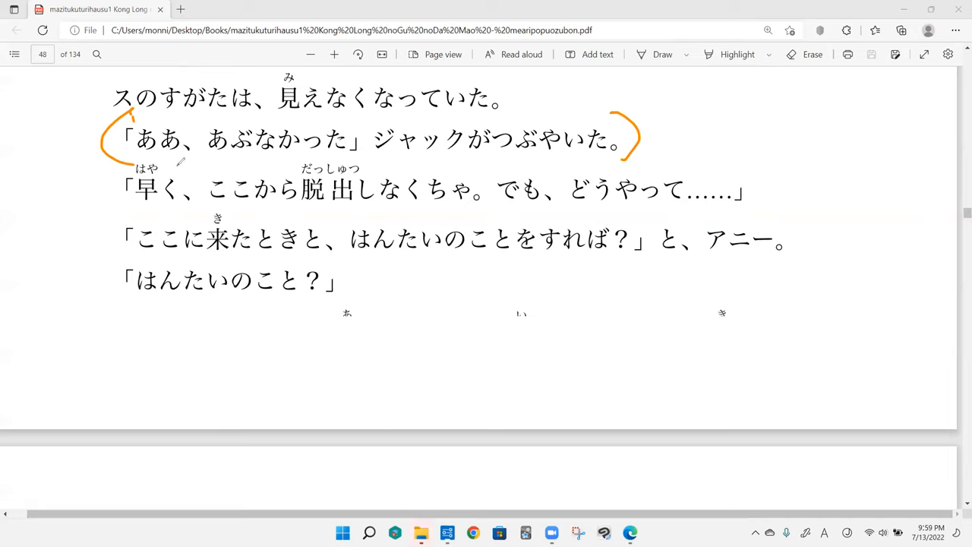
pyautogui.moveTo(369, 139)
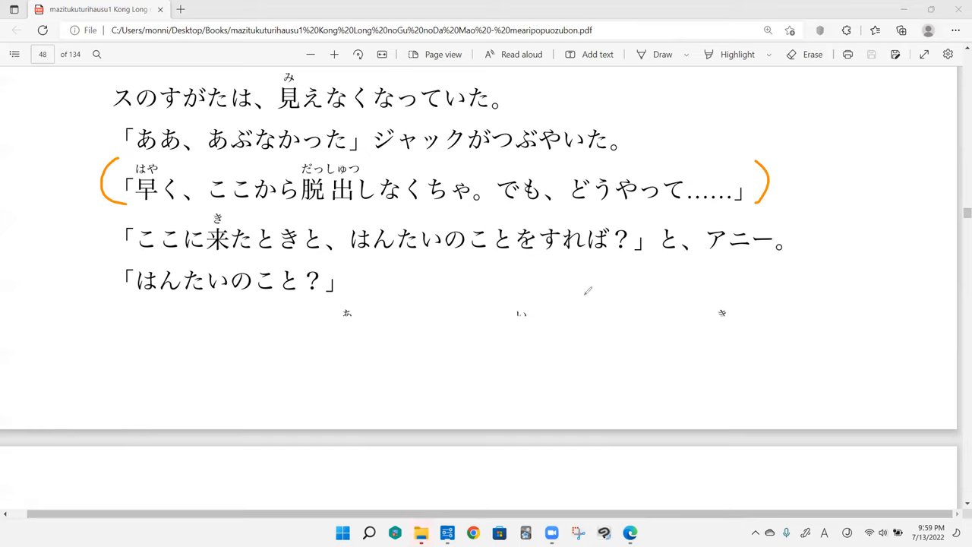
pyautogui.moveTo(591, 280)
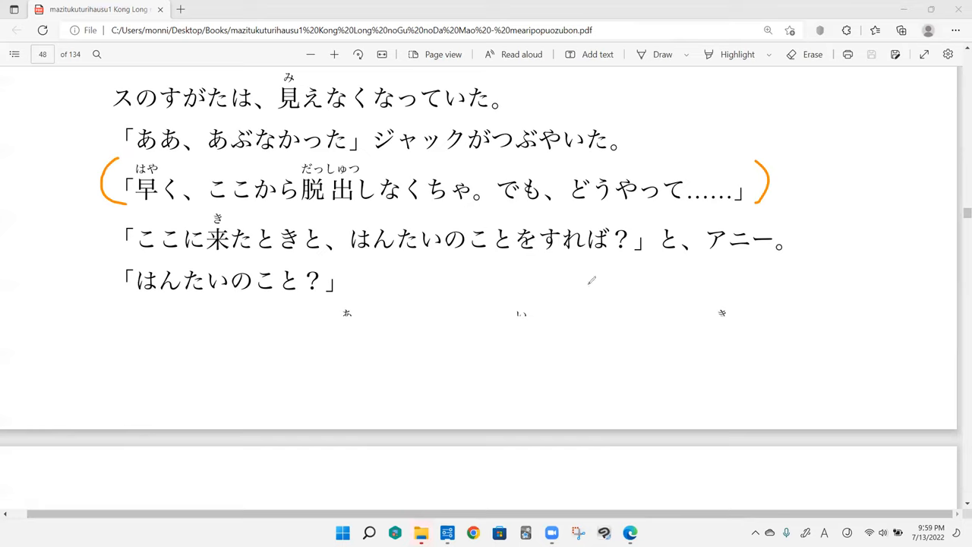
pyautogui.moveTo(602, 268)
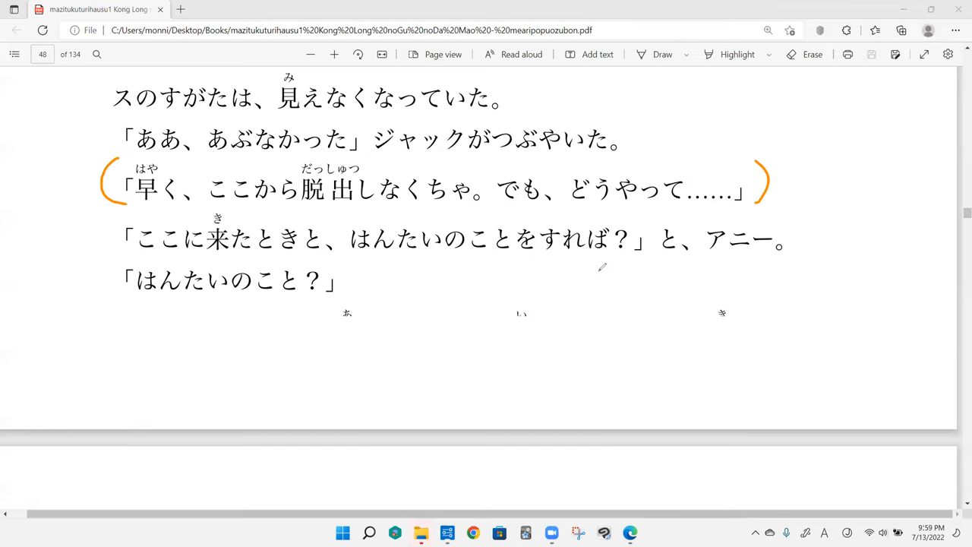
pyautogui.moveTo(383, 210)
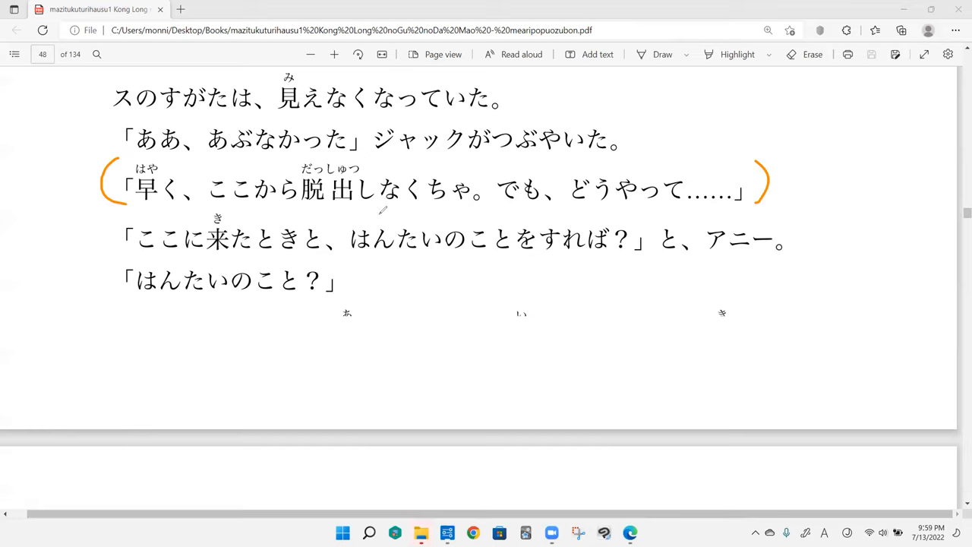
pyautogui.moveTo(302, 196); pyautogui.dragTo(361, 208)
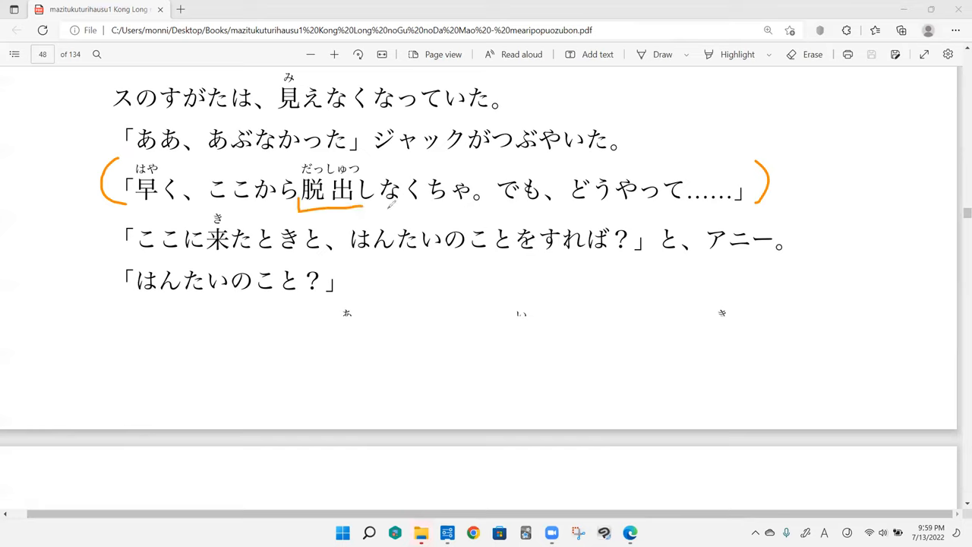
pyautogui.moveTo(379, 205); pyautogui.dragTo(464, 205)
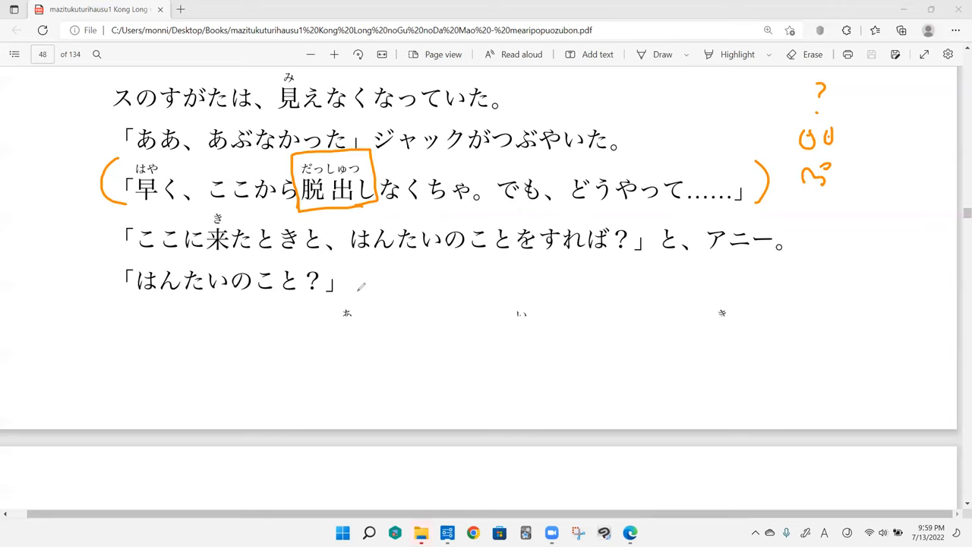
pyautogui.moveTo(384, 163); pyautogui.dragTo(421, 156)
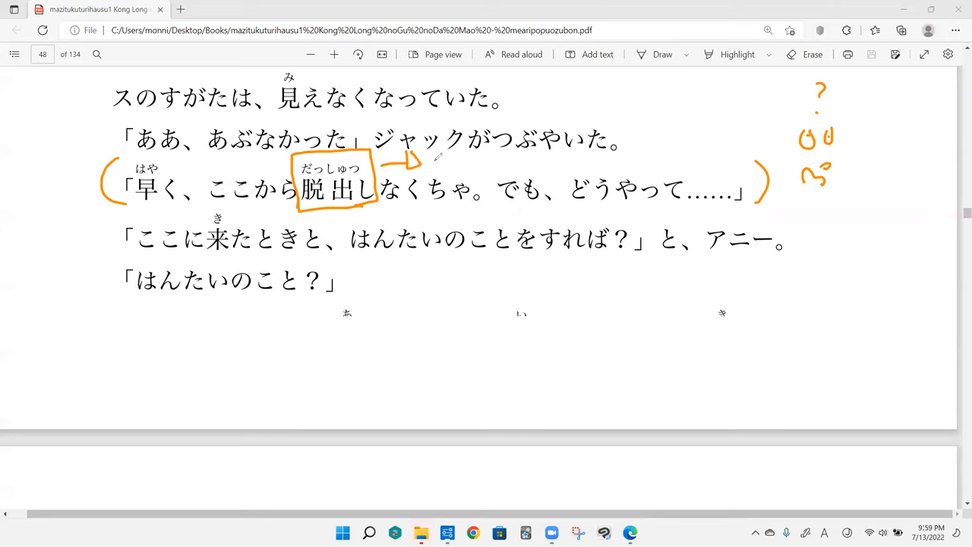
pyautogui.moveTo(608, 209)
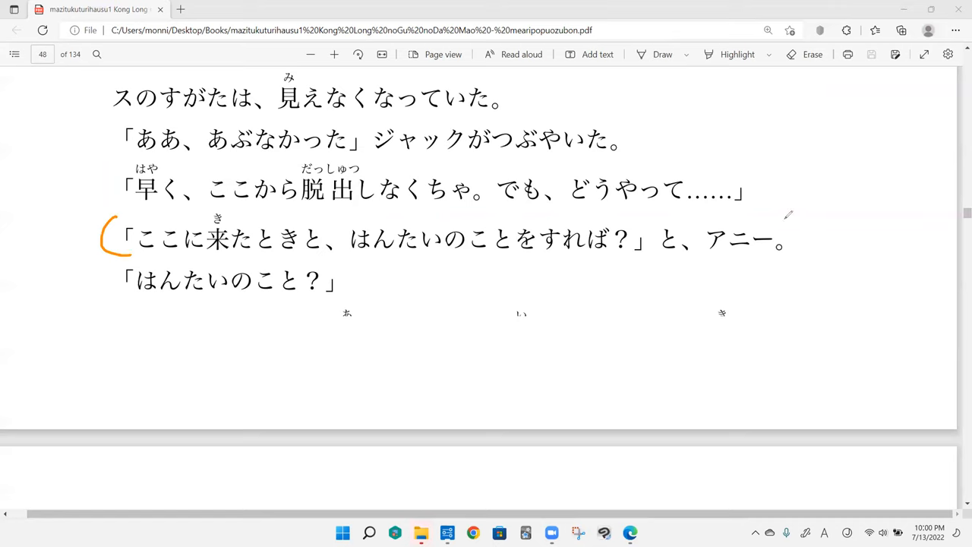
# - Loop around the line ending と、アニー。 and scroll down to page 49
pyautogui.moveTo(789, 217); pyautogui.dragTo(786, 262)
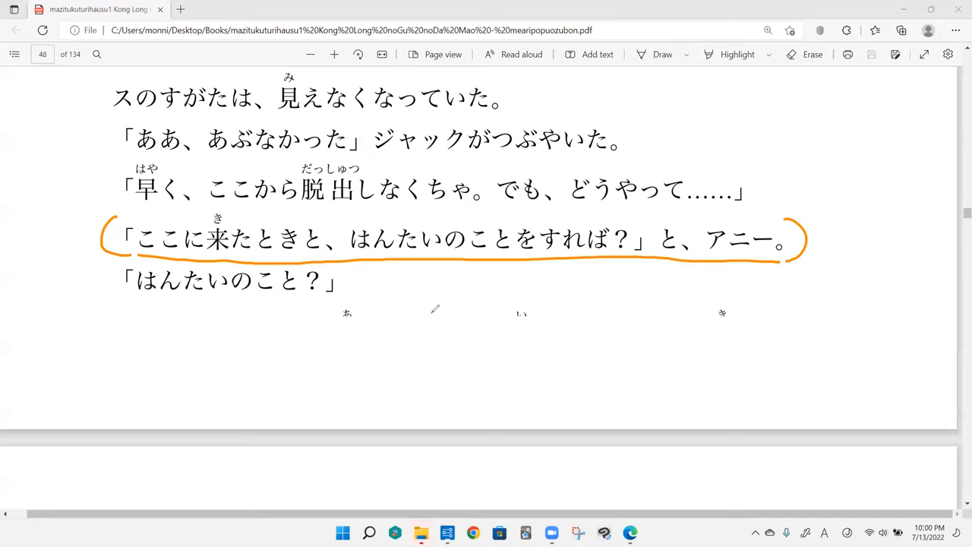
pyautogui.moveTo(416, 322)
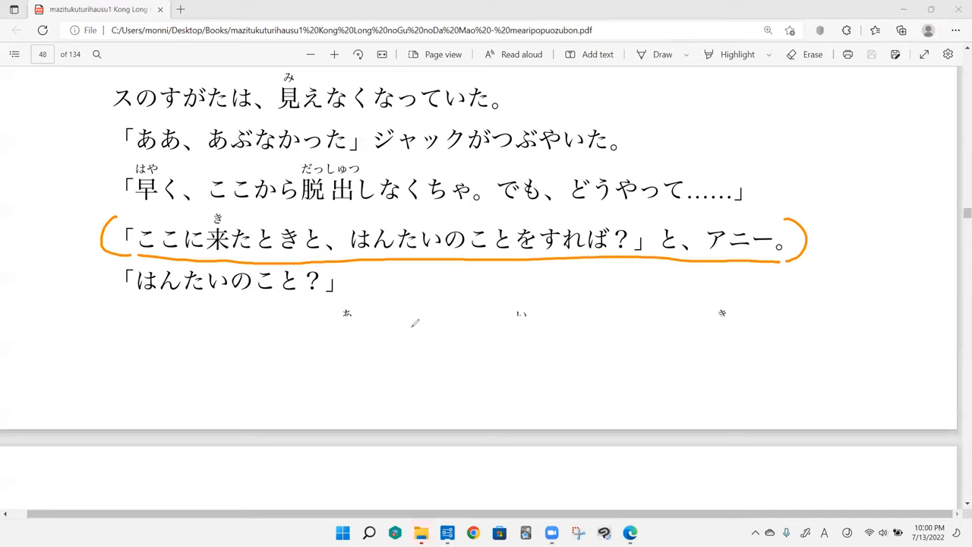
pyautogui.moveTo(432, 82)
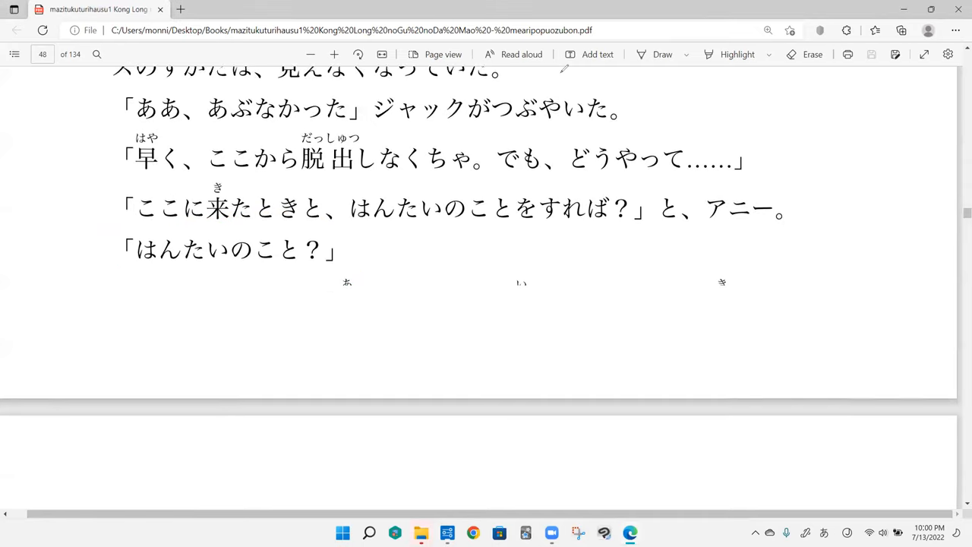
pyautogui.scroll(-3)
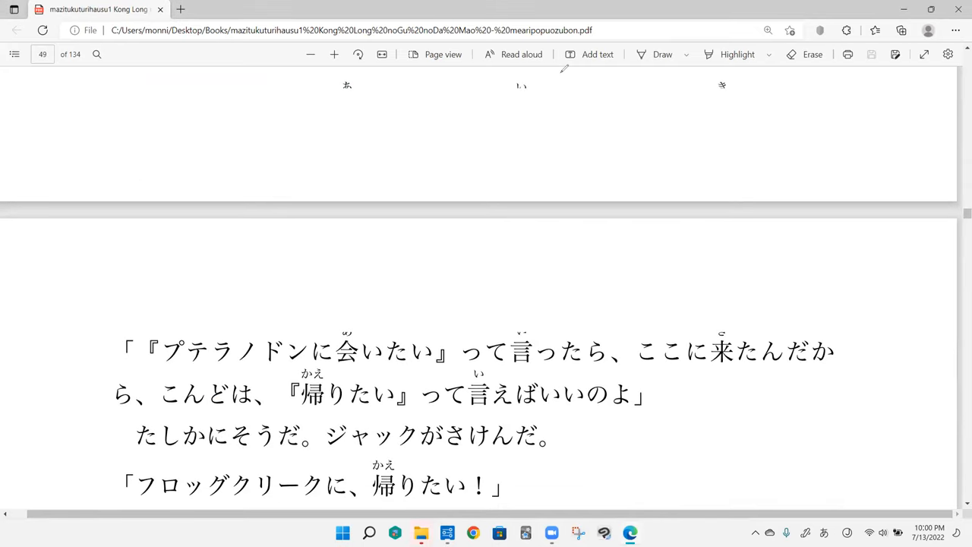